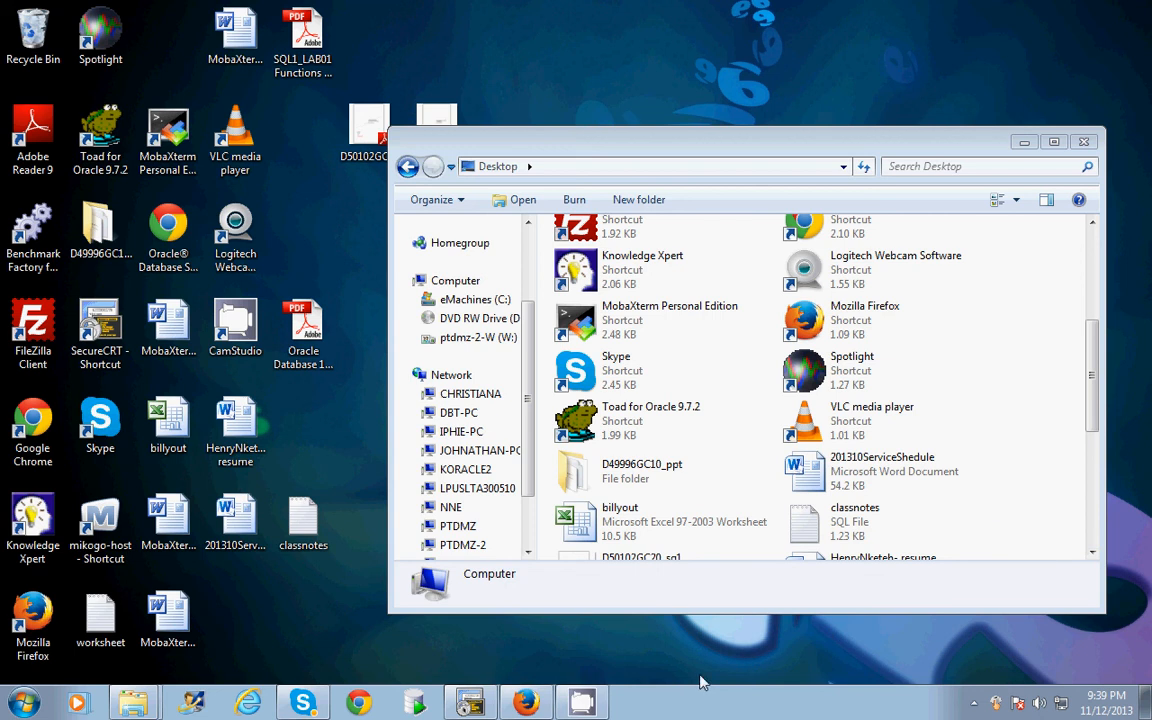
pyautogui.moveTo(690, 622)
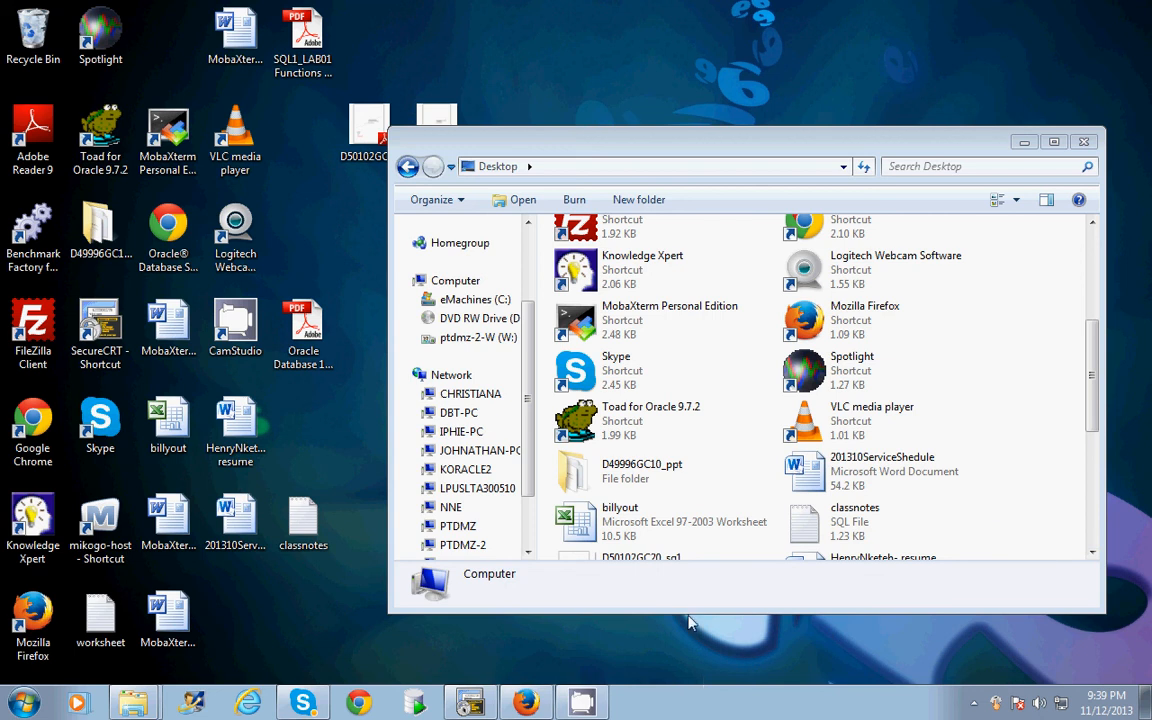
pyautogui.moveTo(668, 592)
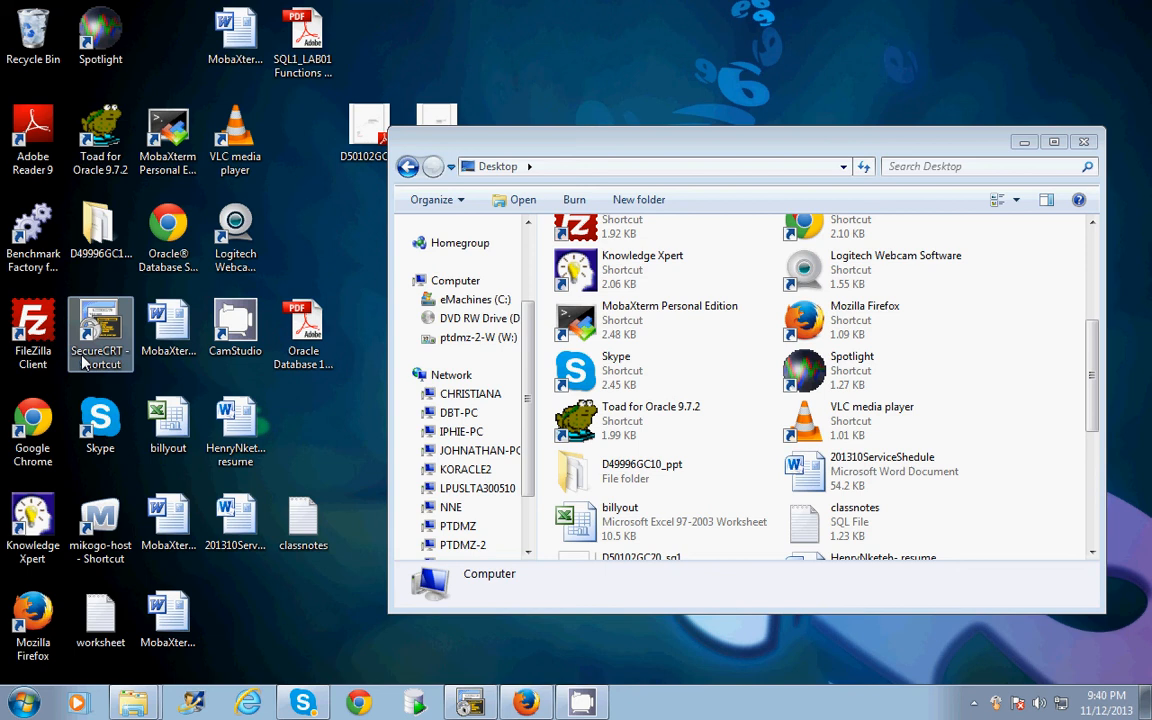
# Launch SecureCRT and connect to cloudServer_oracle, landing at the oracle shell prompt
pyautogui.doubleClick(100, 330)
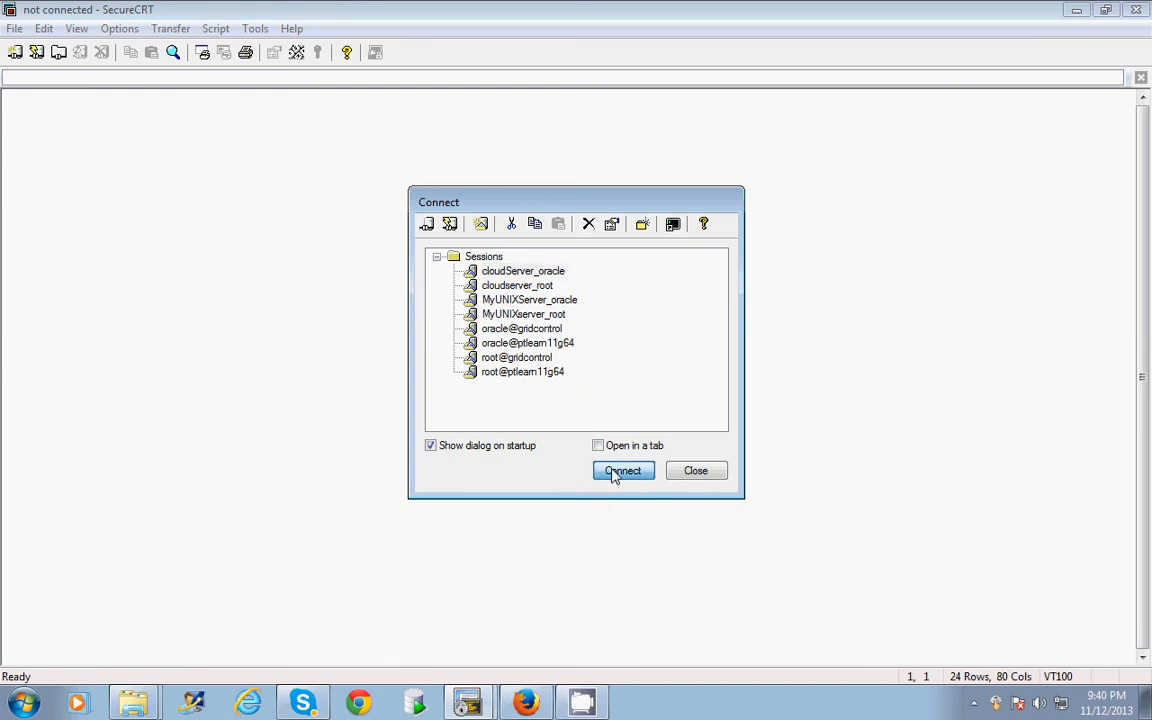
pyautogui.click(624, 470)
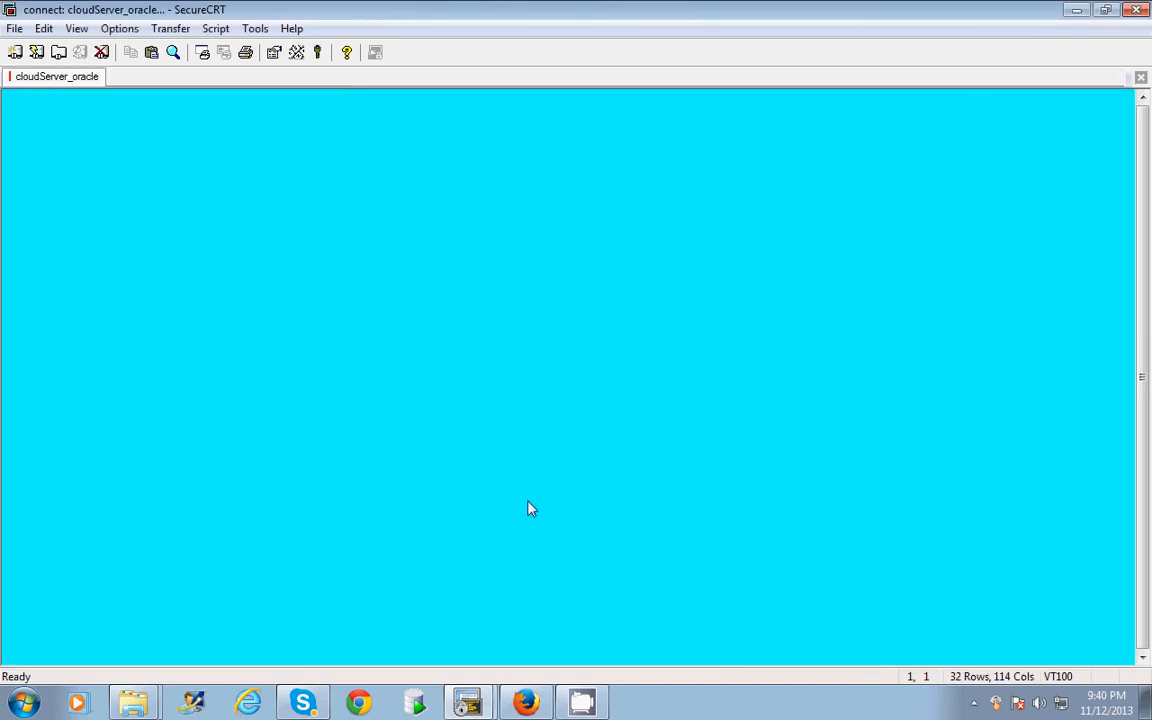
pyautogui.moveTo(524, 482)
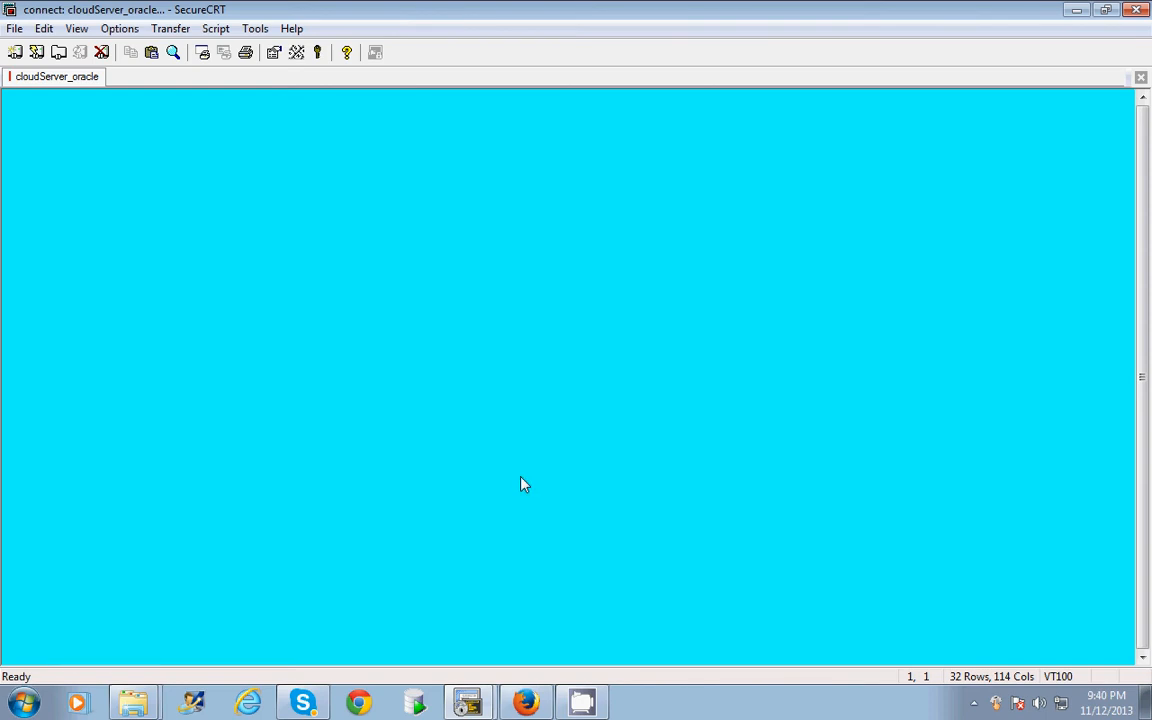
pyautogui.moveTo(208, 414)
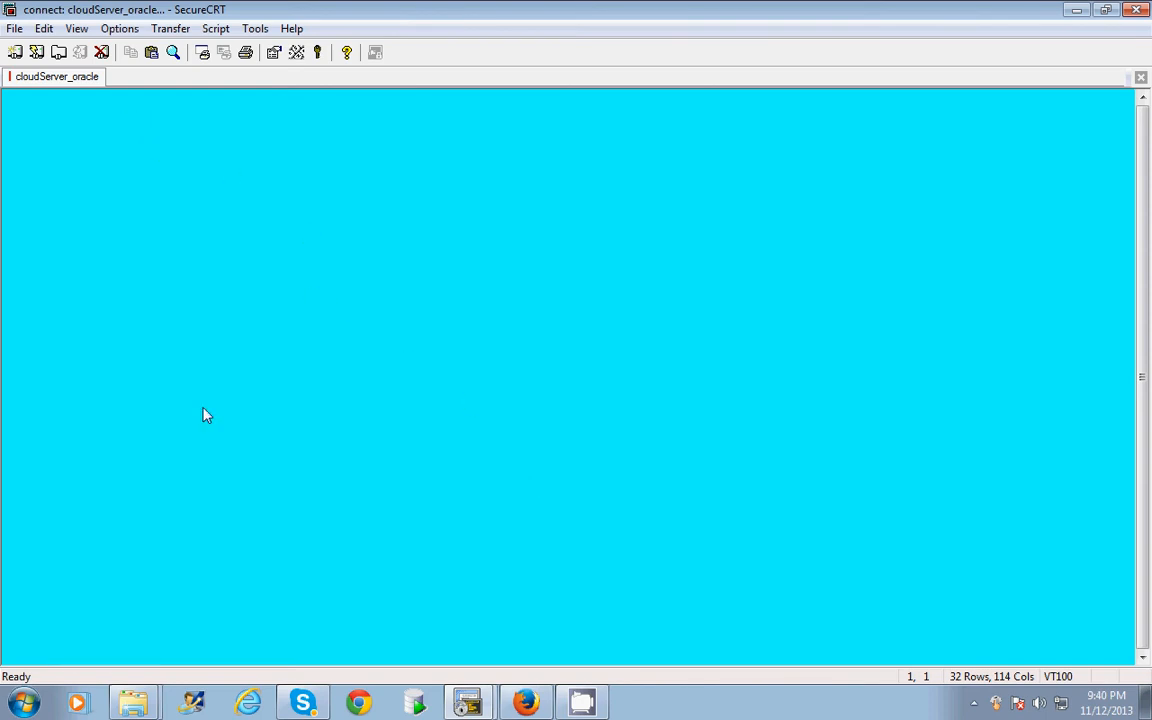
pyautogui.moveTo(988, 40)
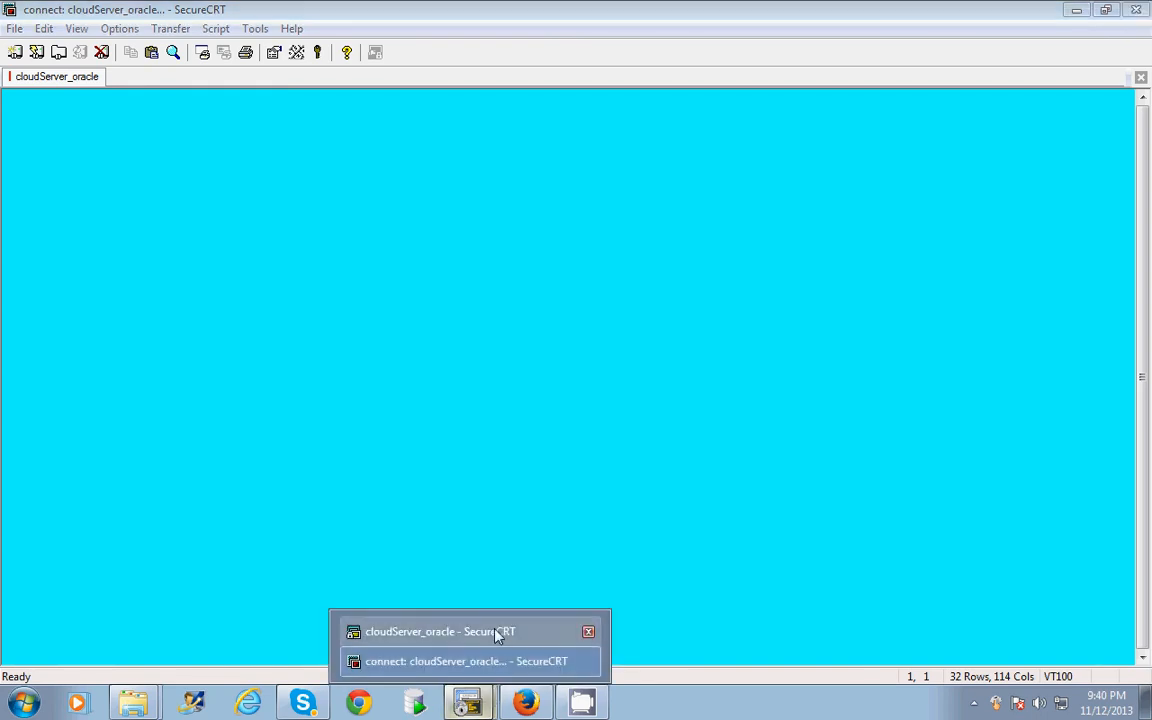
pyautogui.click(470, 632)
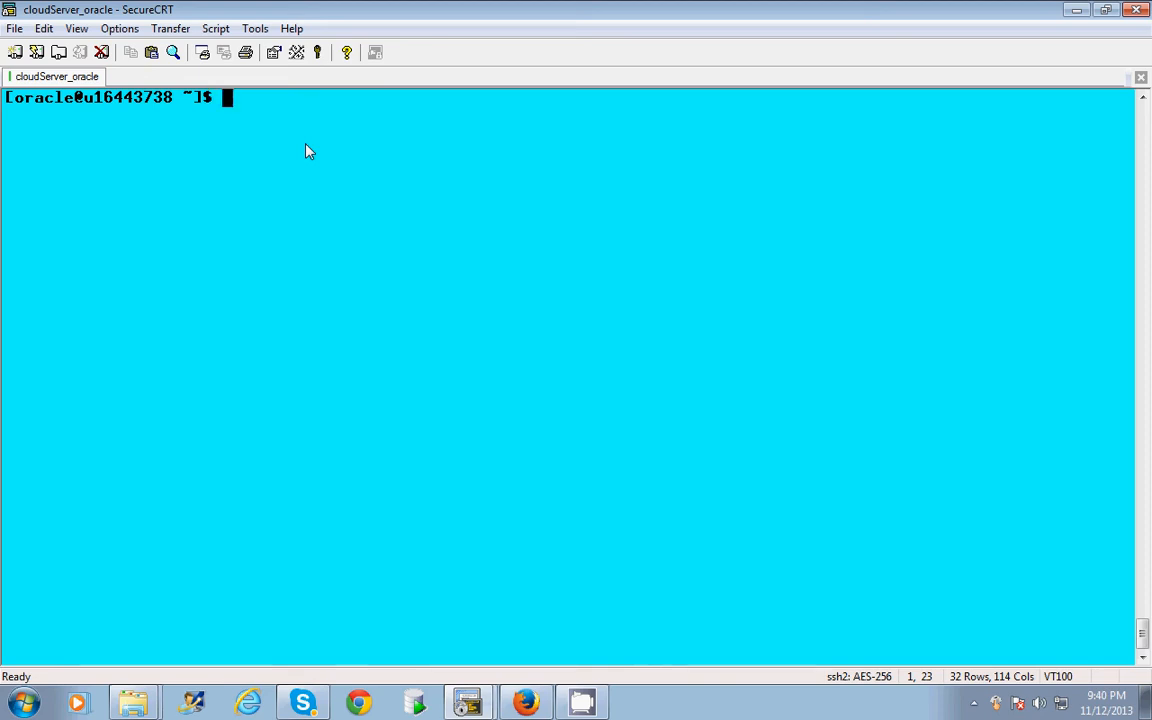
# Run mkdir myfile, cd myfile and ls to create and enter the empty directory
pyautogui.write('mkdir')
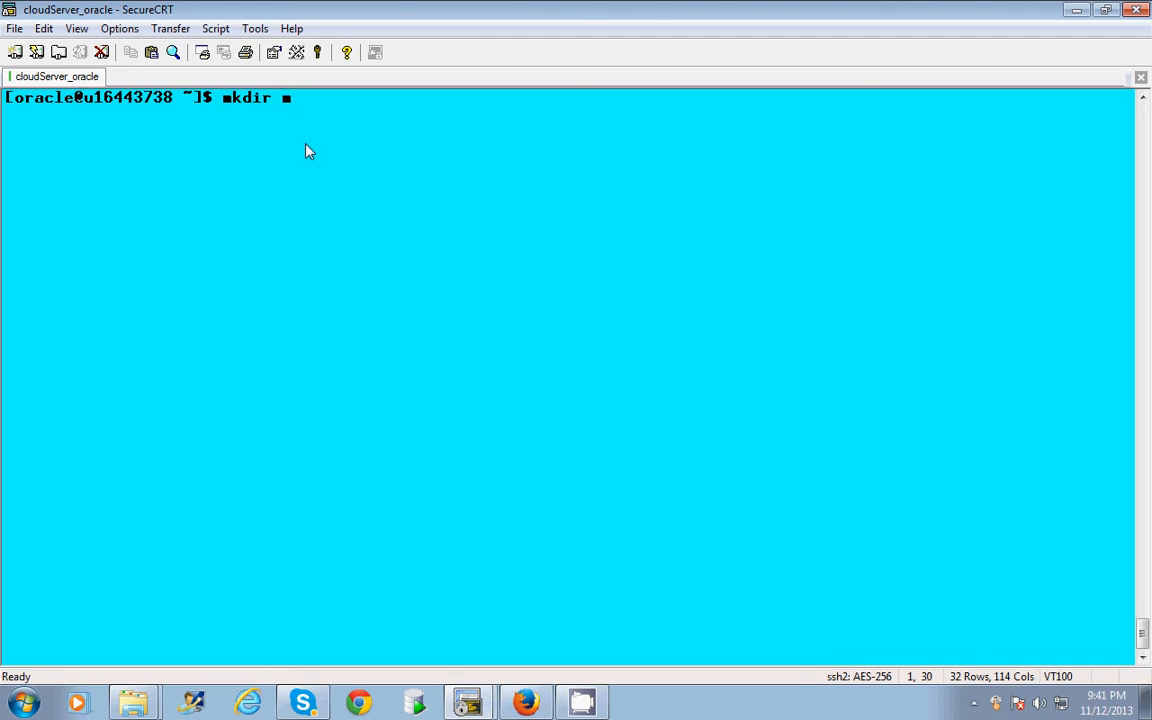
pyautogui.write('yfile')
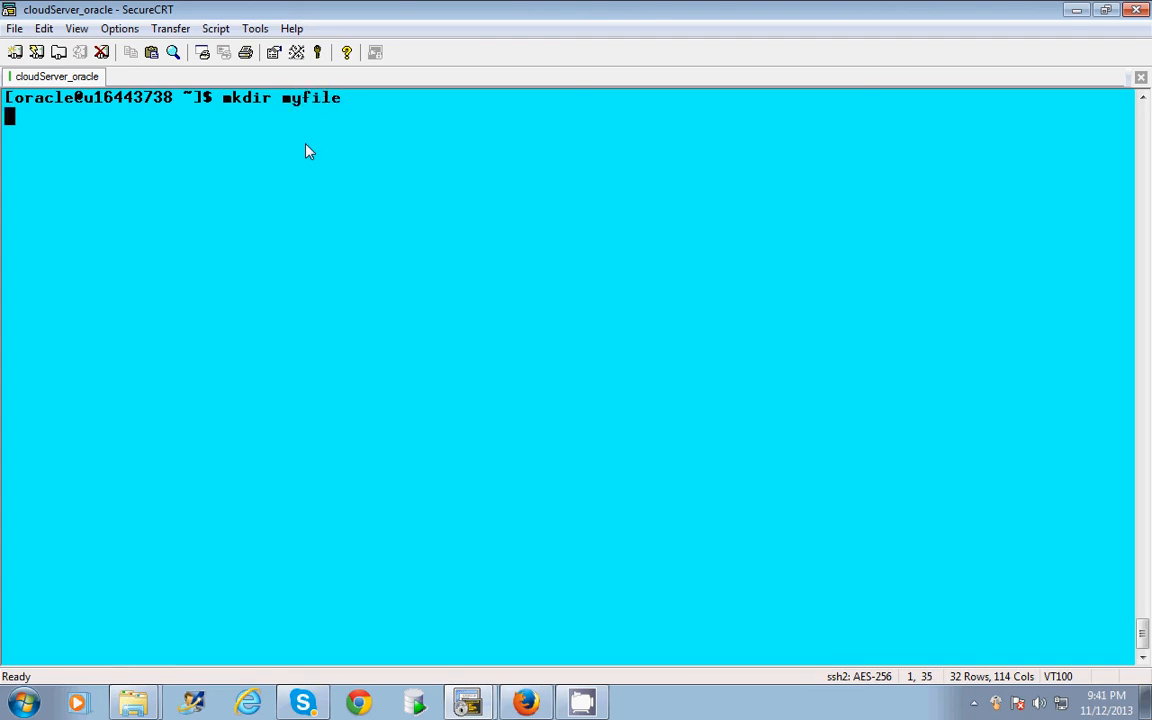
pyautogui.write('cd')
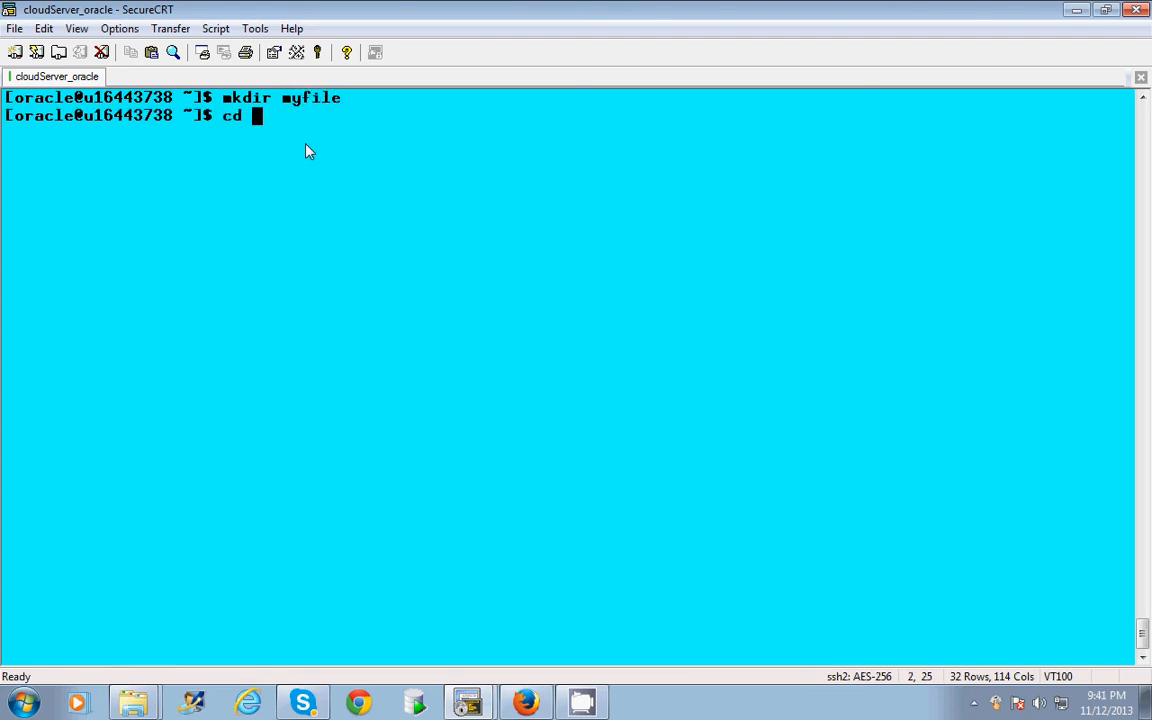
pyautogui.write('myfile')
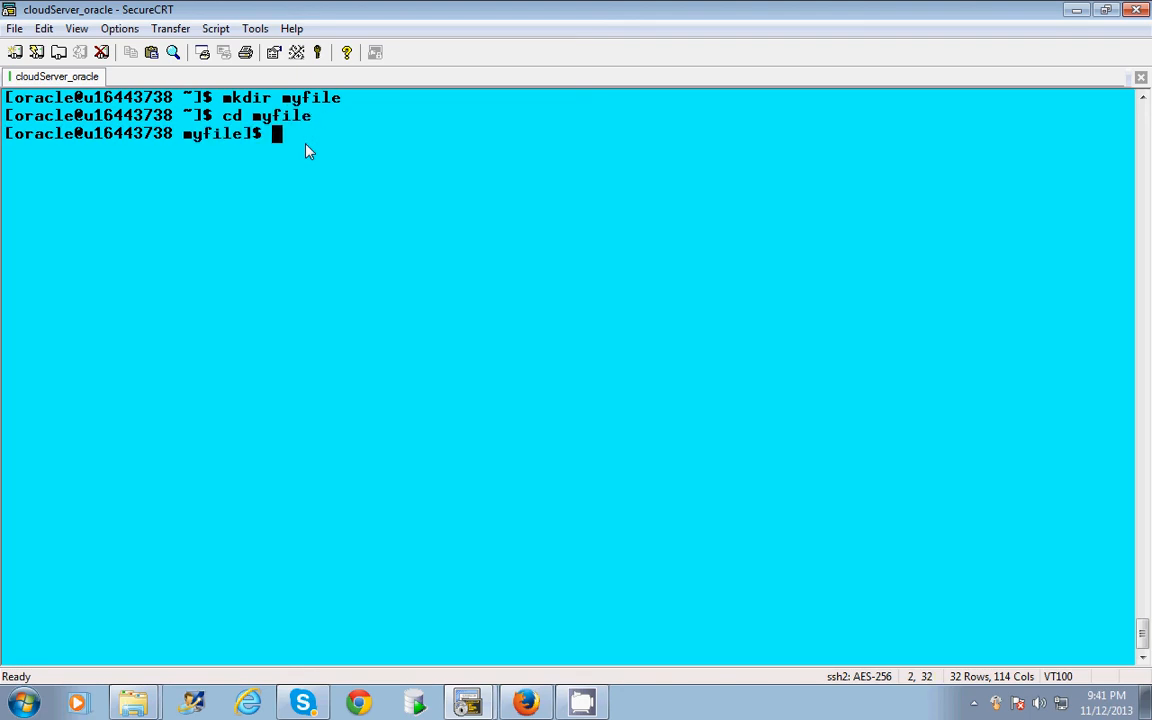
pyautogui.write('ls')
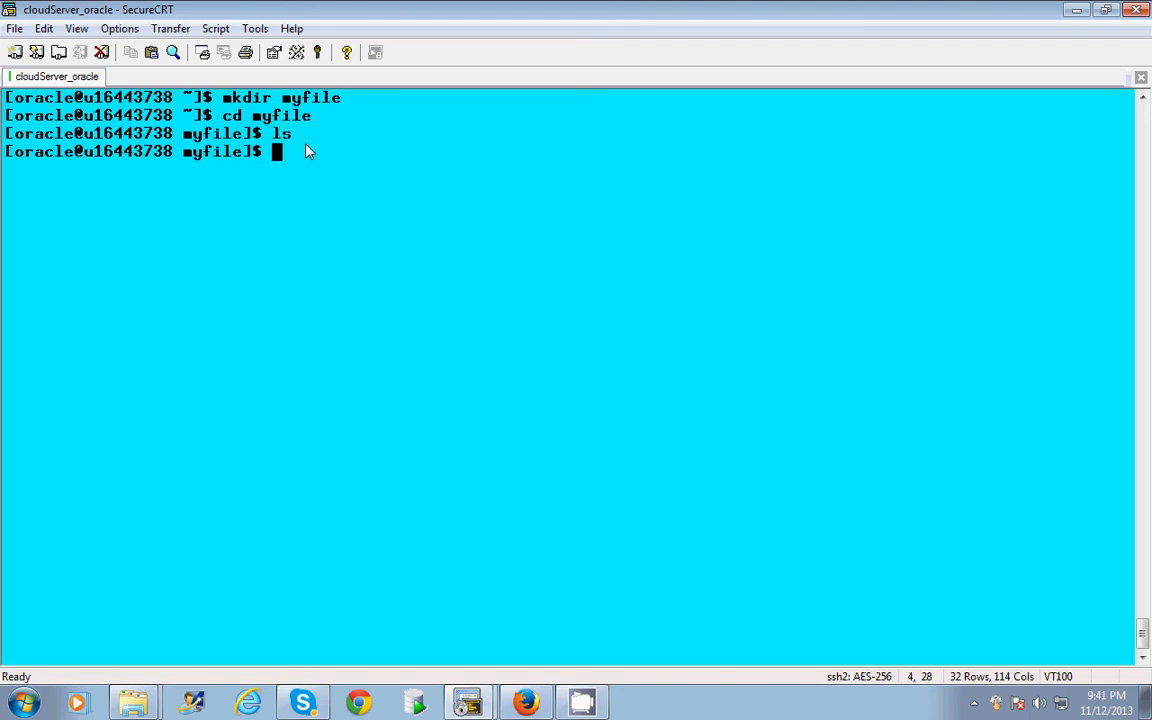
pyautogui.moveTo(198, 184)
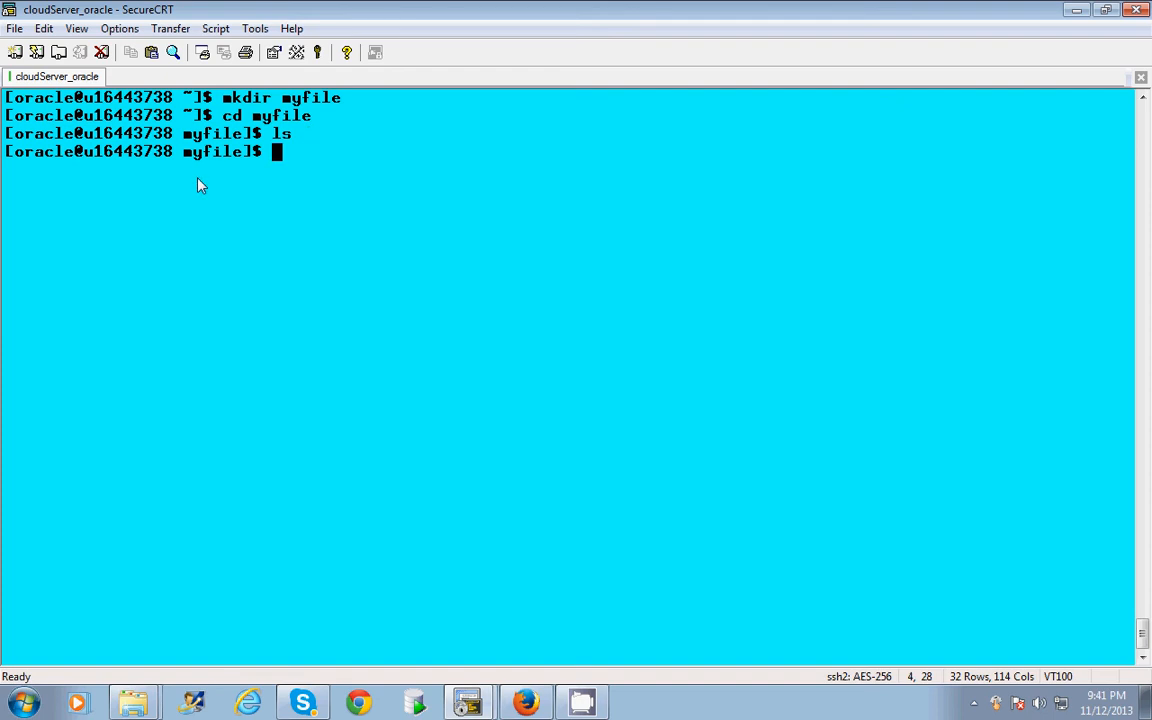
pyautogui.moveTo(392, 138)
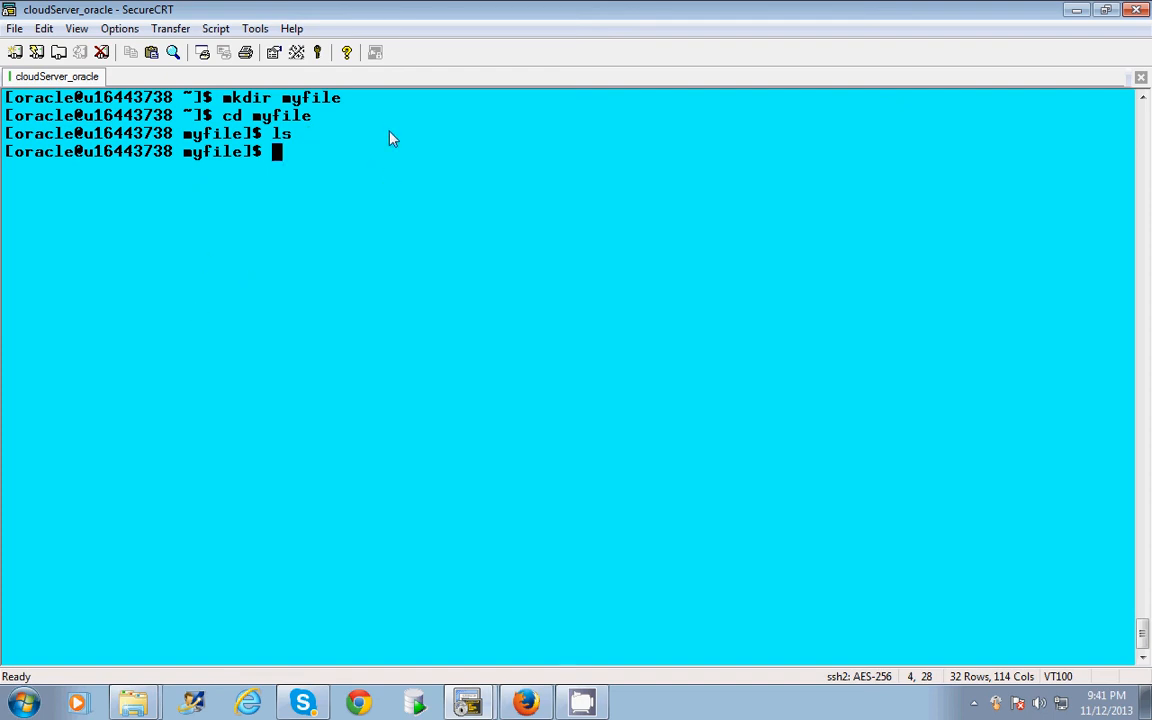
pyautogui.moveTo(332, 172)
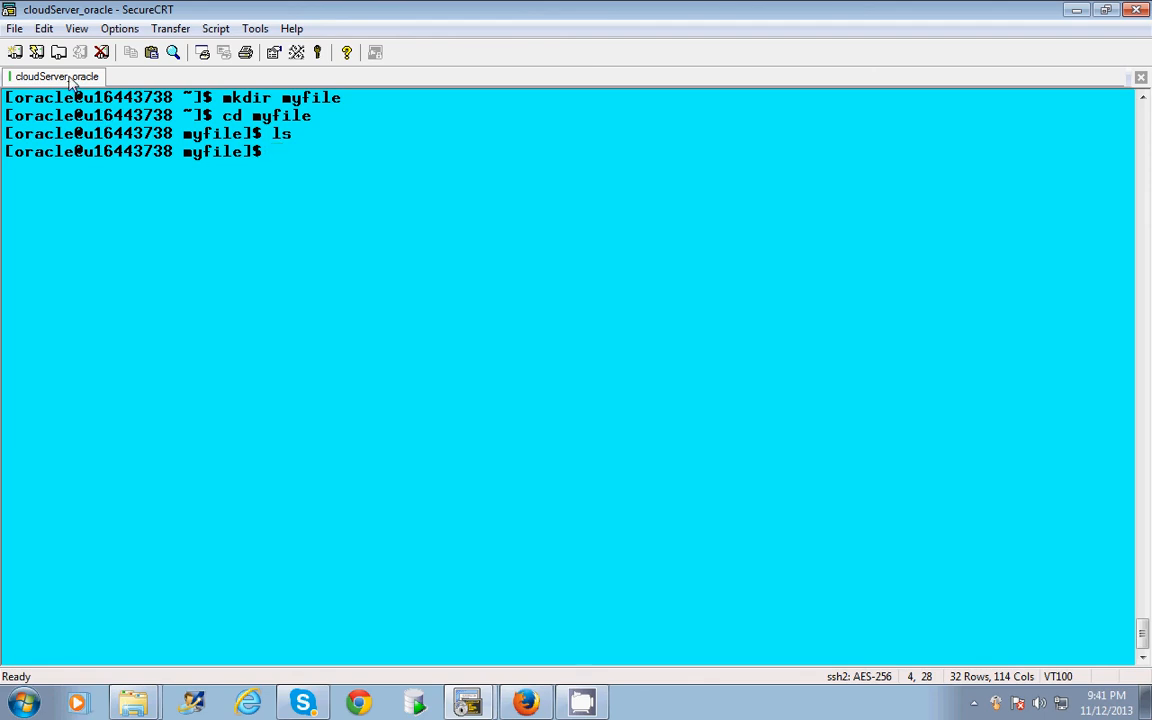
# Start an SFTP tab for cloudServer_oracle from the session tab's context menu
pyautogui.rightClick(58, 78)
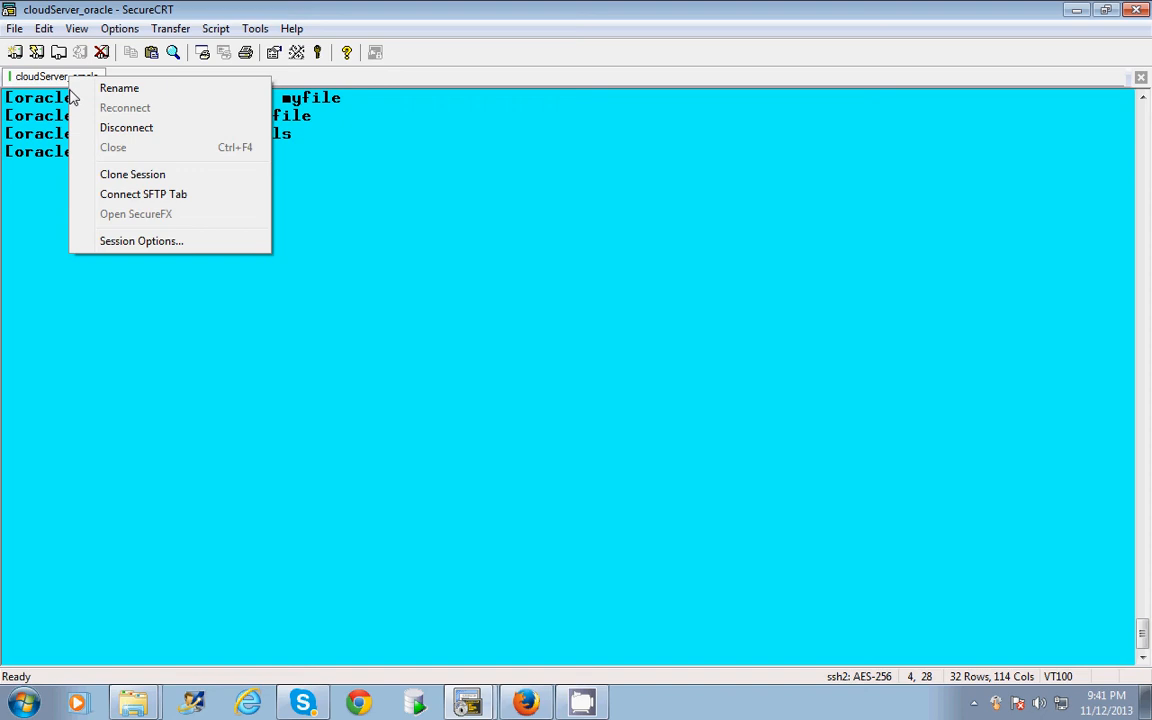
pyautogui.moveTo(144, 194)
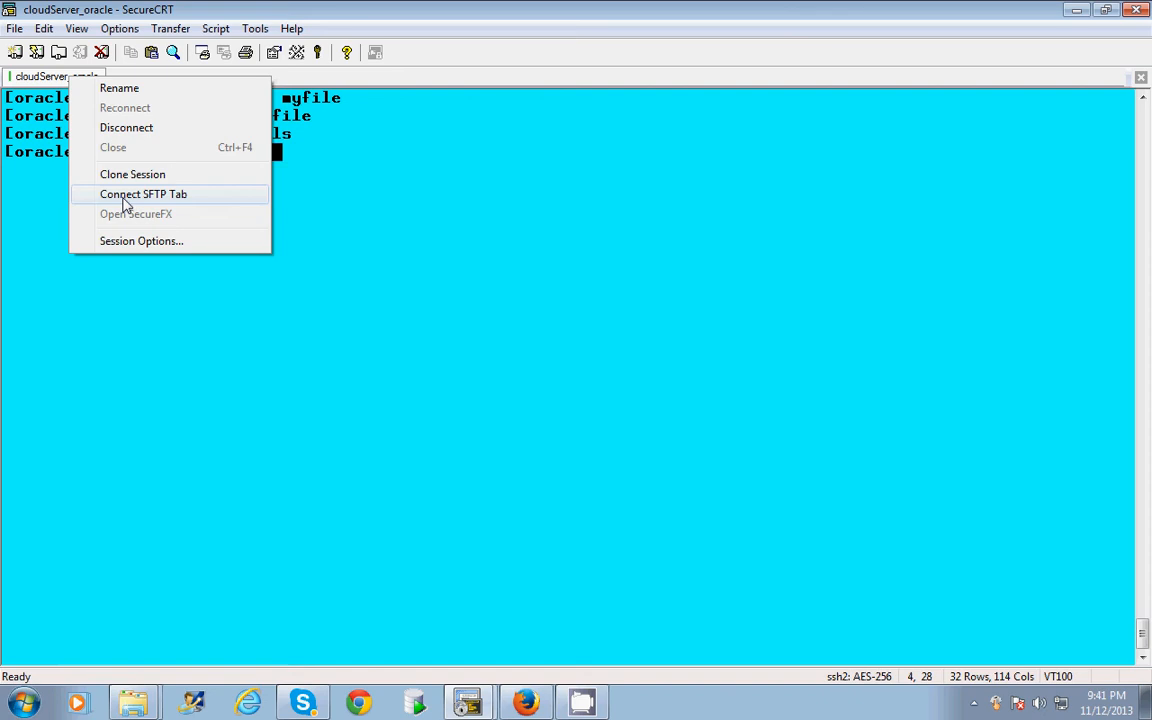
pyautogui.click(144, 194)
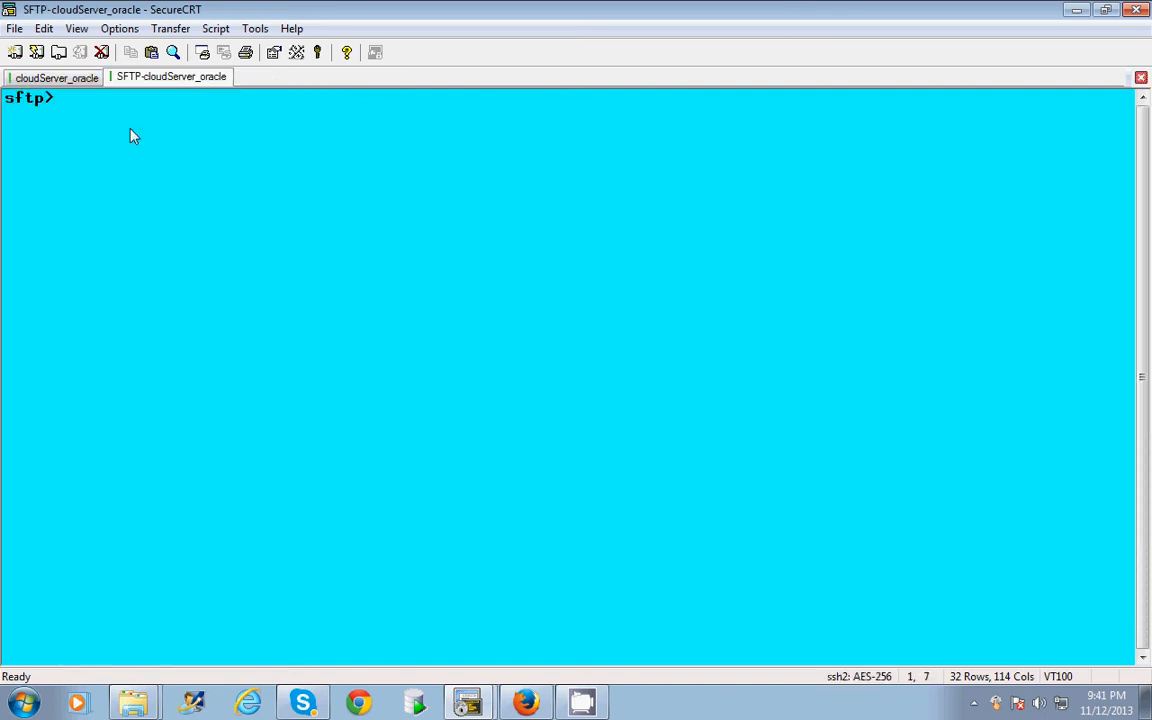
pyautogui.moveTo(126, 138)
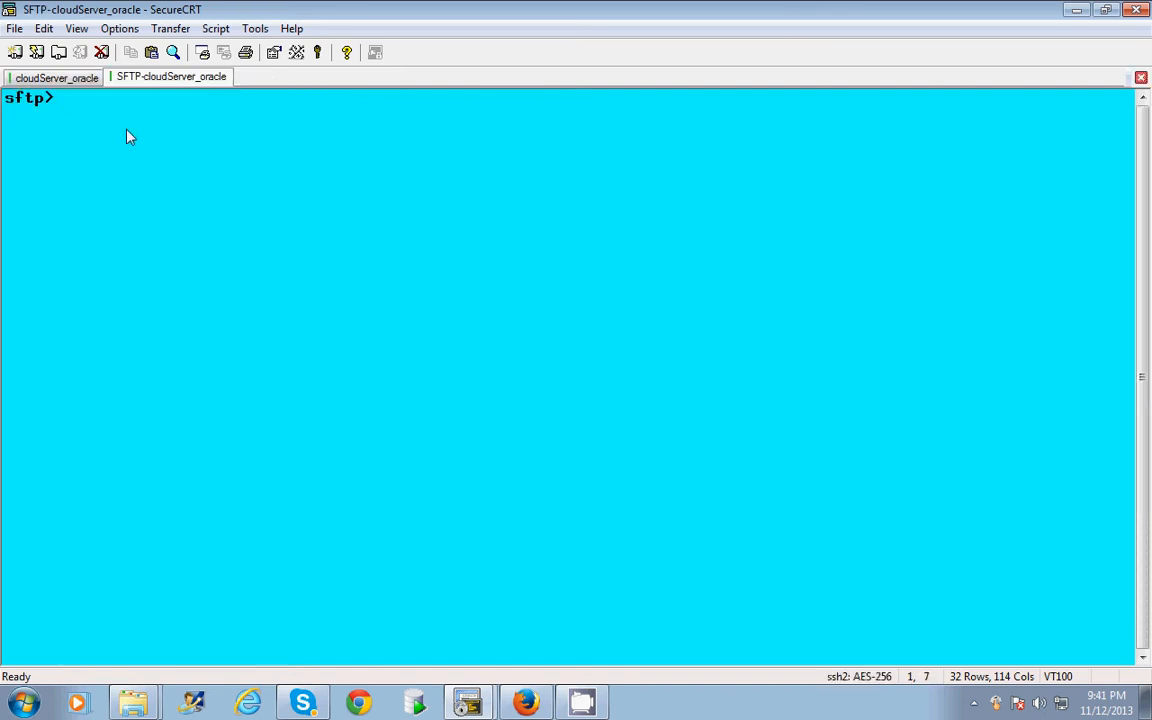
# Change the SFTP directory to /home/oracle/myfile, begin a put command, and bring up the Desktop folder
pyautogui.write('pwd')
pyautogui.write('cd')
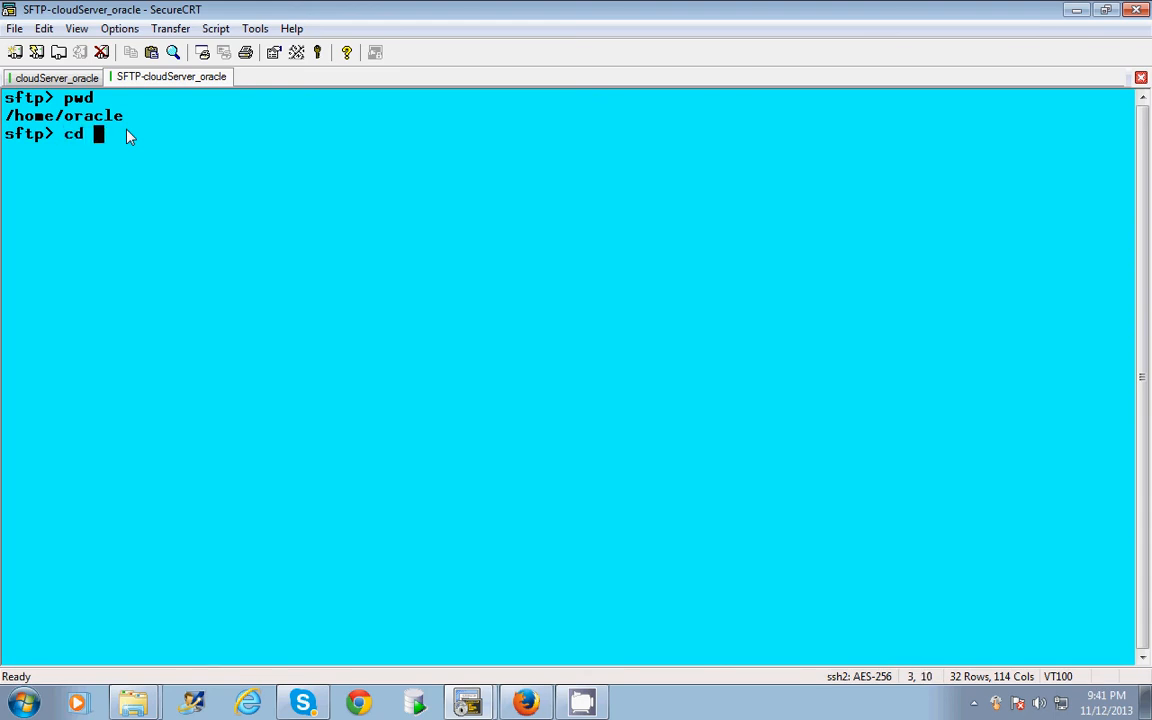
pyautogui.write('myfile')
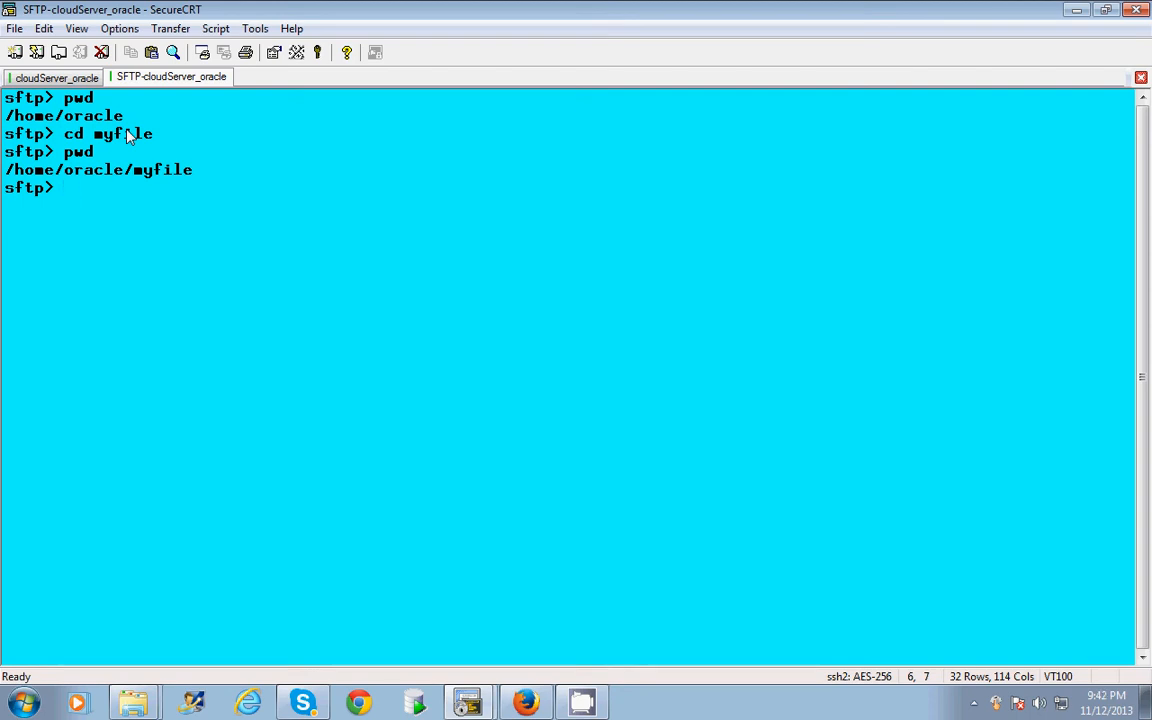
pyautogui.write('put')
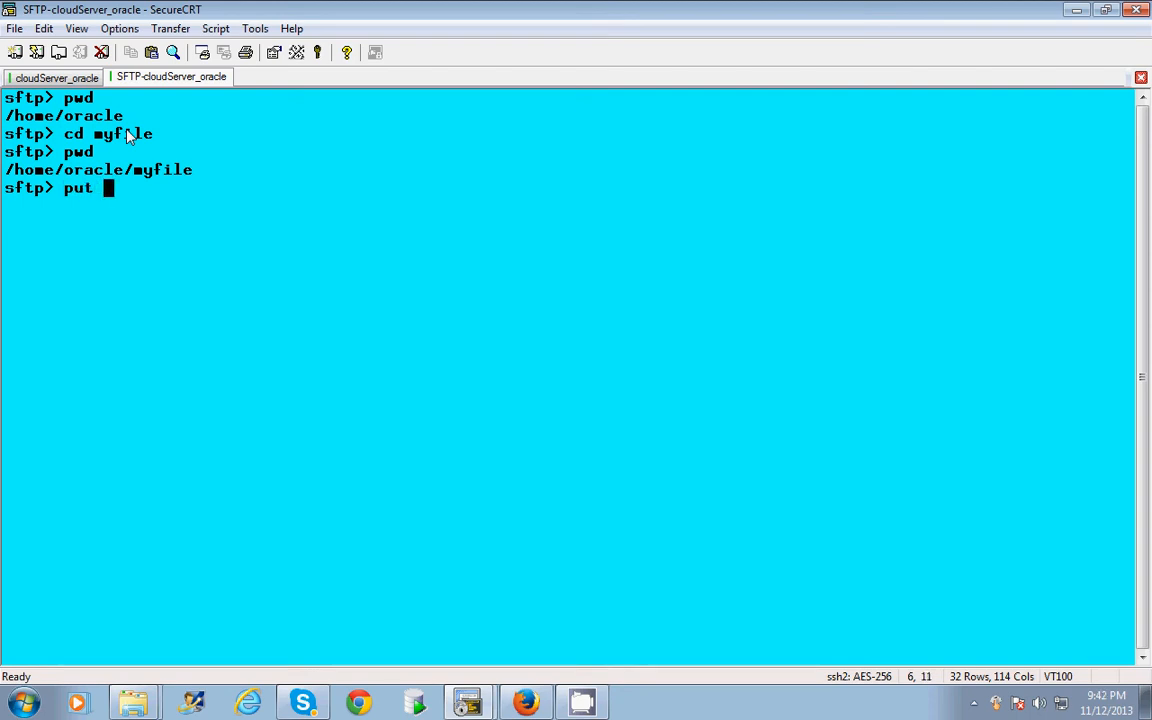
pyautogui.moveTo(322, 664)
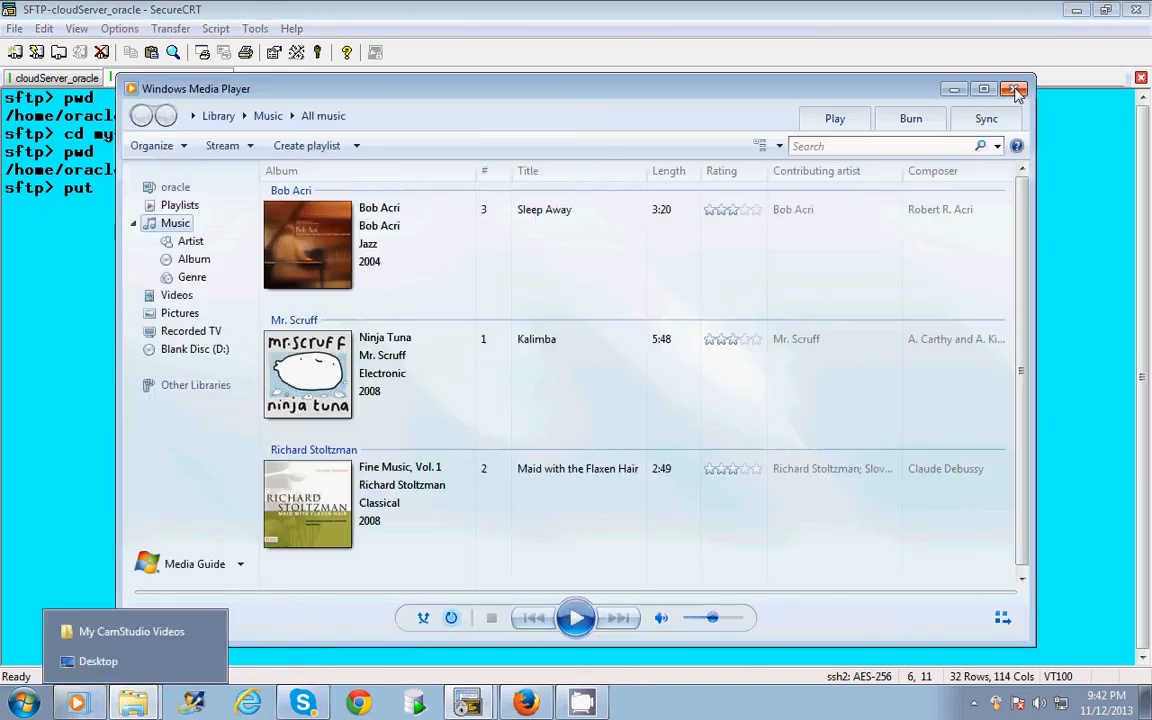
pyautogui.click(1018, 92)
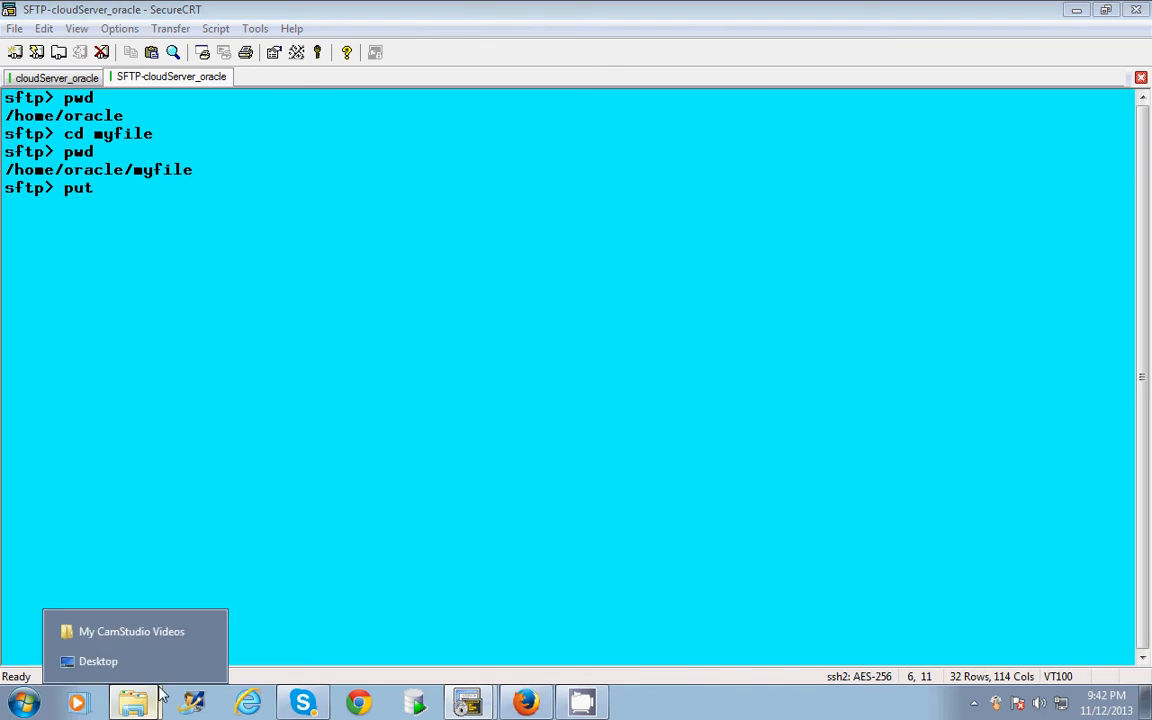
pyautogui.click(132, 632)
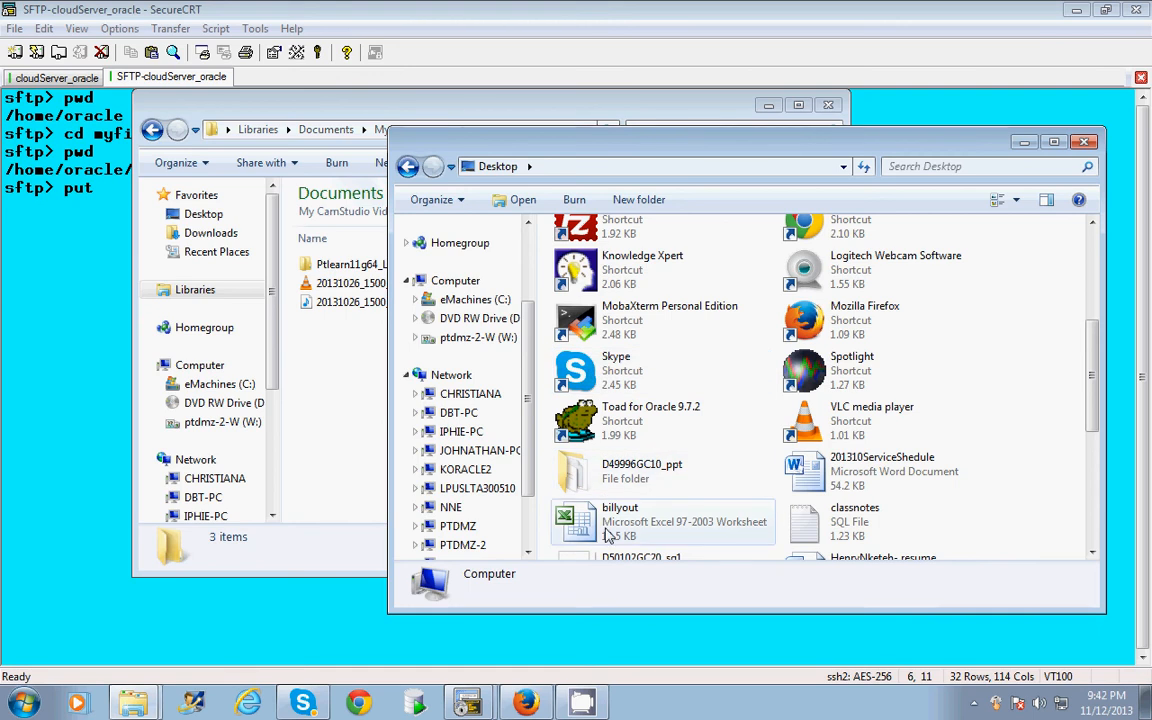
pyautogui.moveTo(628, 536)
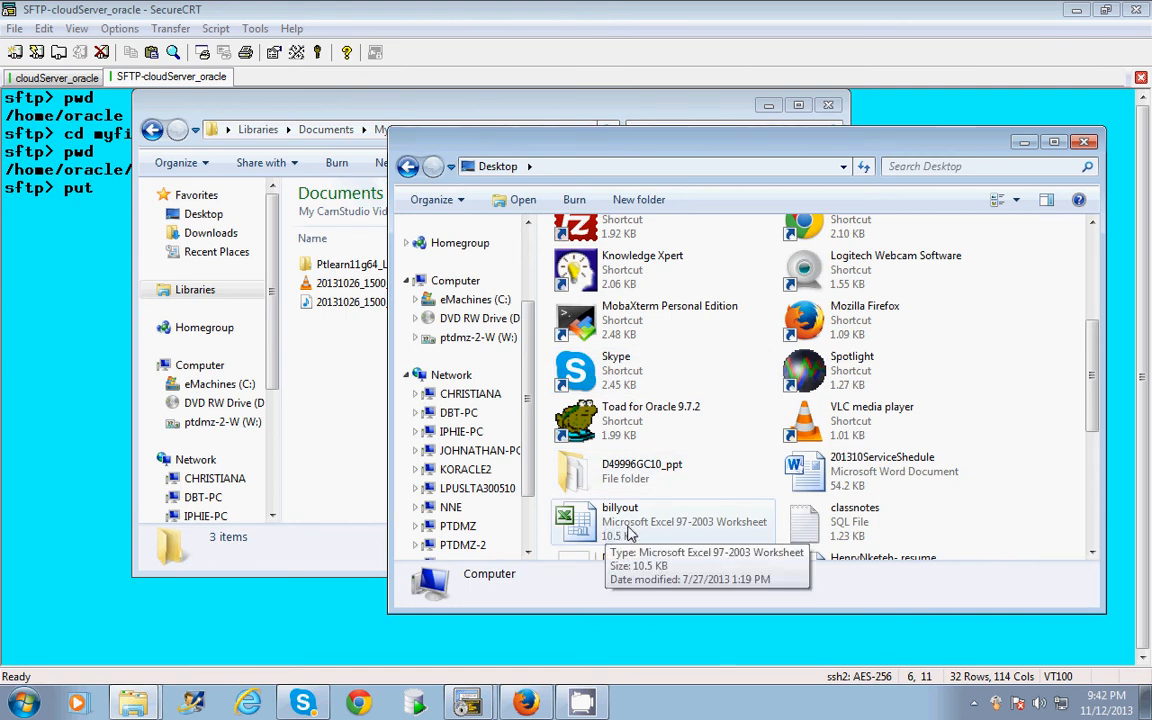
pyautogui.moveTo(502, 176)
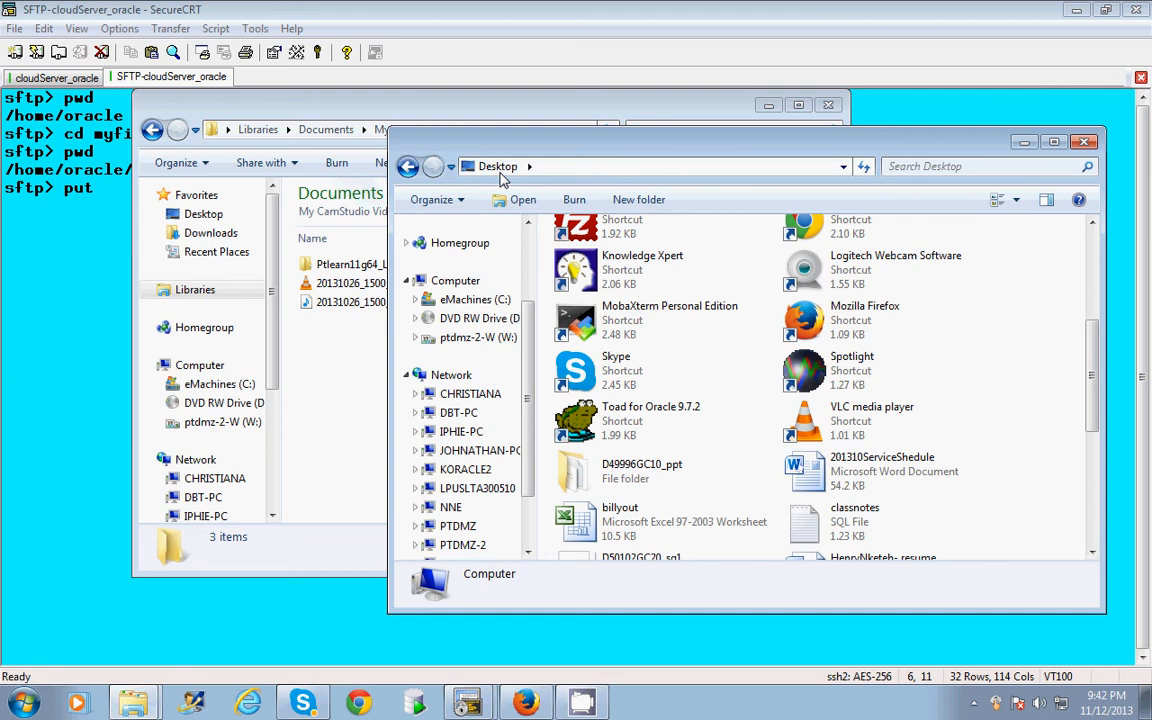
pyautogui.moveTo(704, 172)
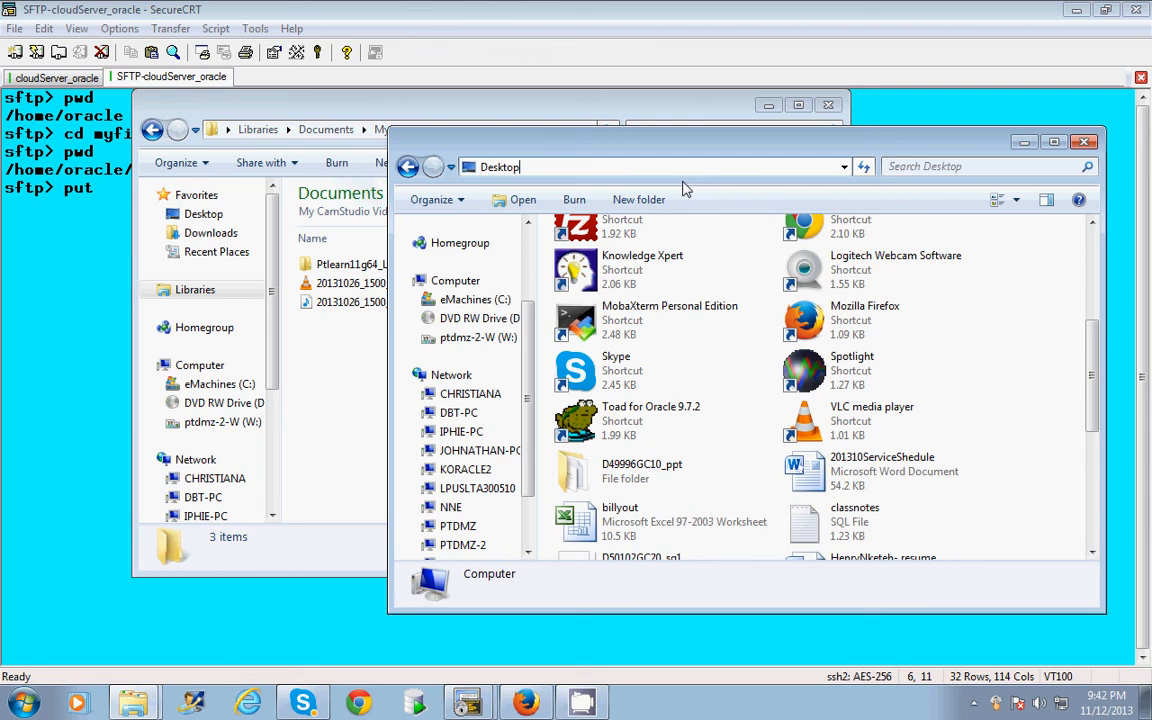
pyautogui.moveTo(536, 180)
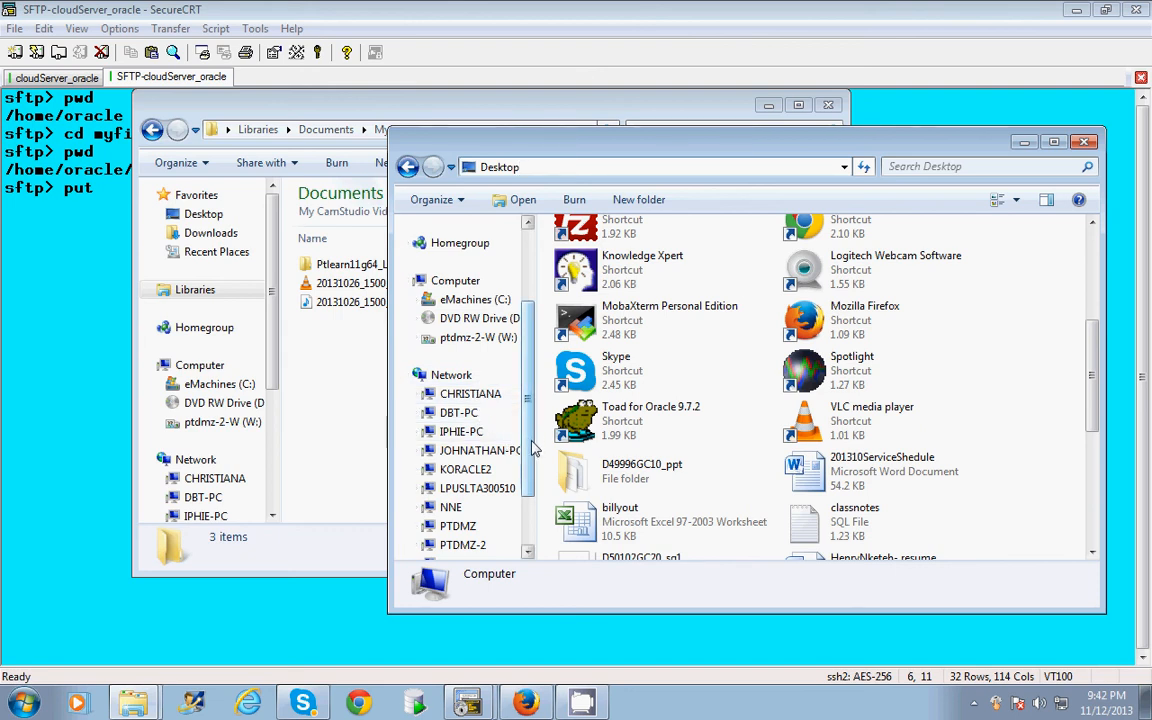
pyautogui.moveTo(628, 522)
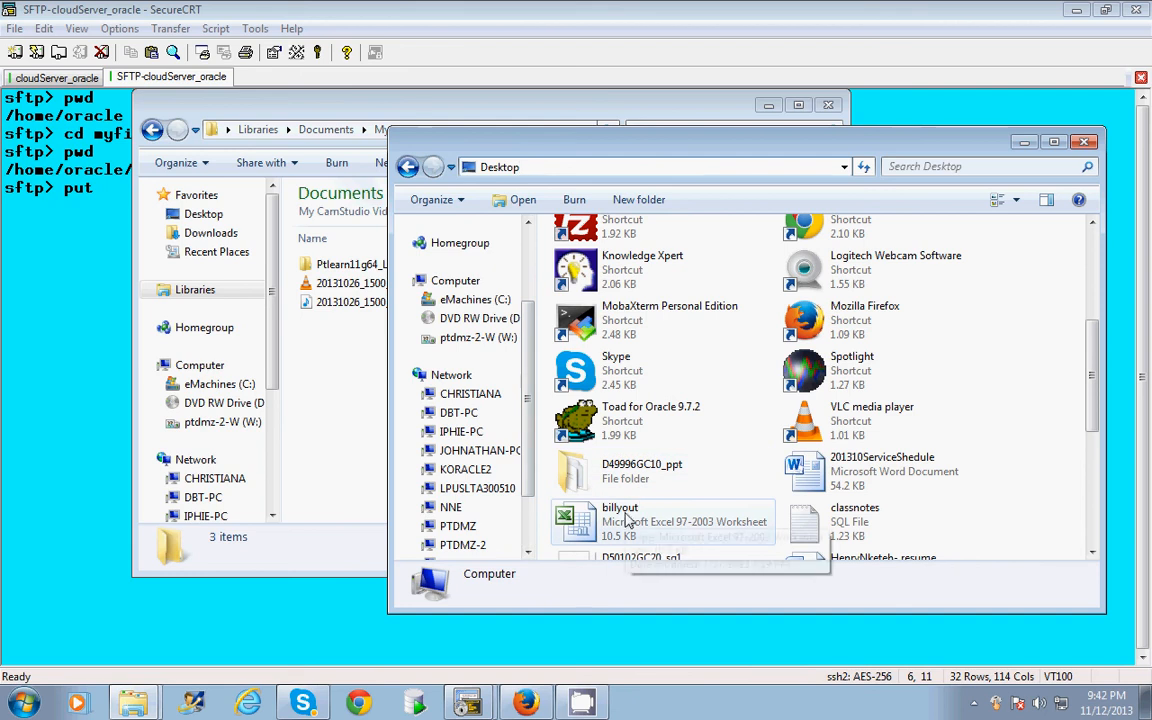
pyautogui.moveTo(628, 520)
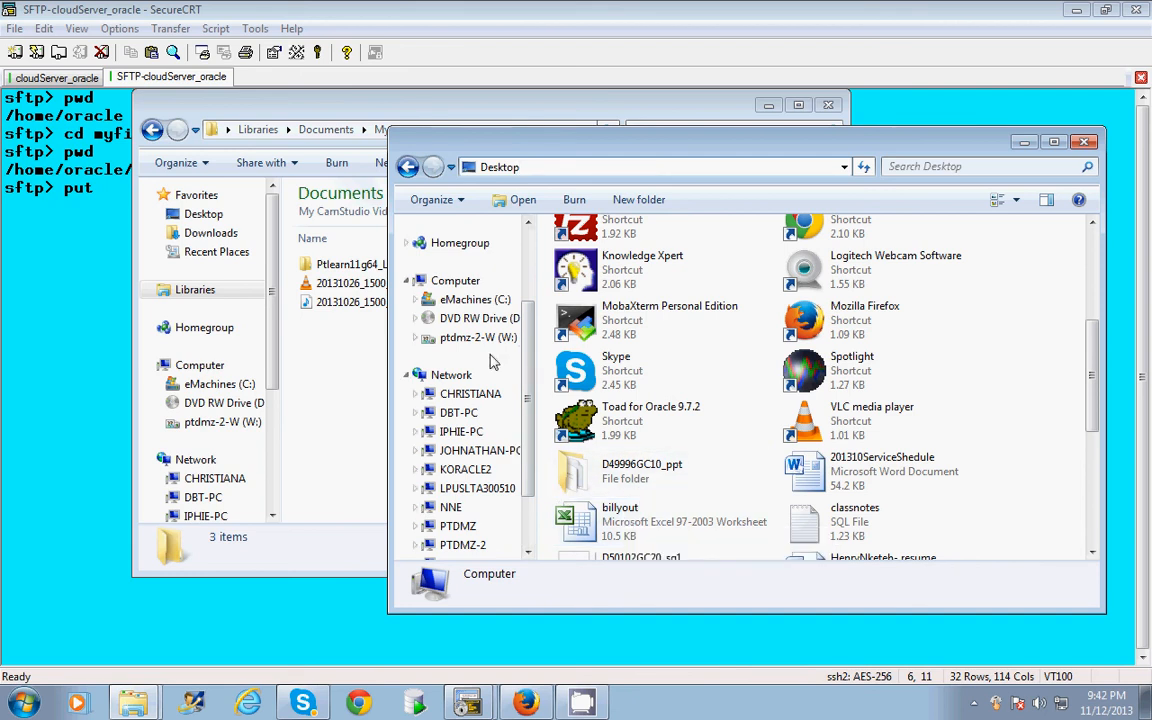
# Browse to C:\Users\oracle\Desktop and highlight its full path in the address bar
pyautogui.click(472, 300)
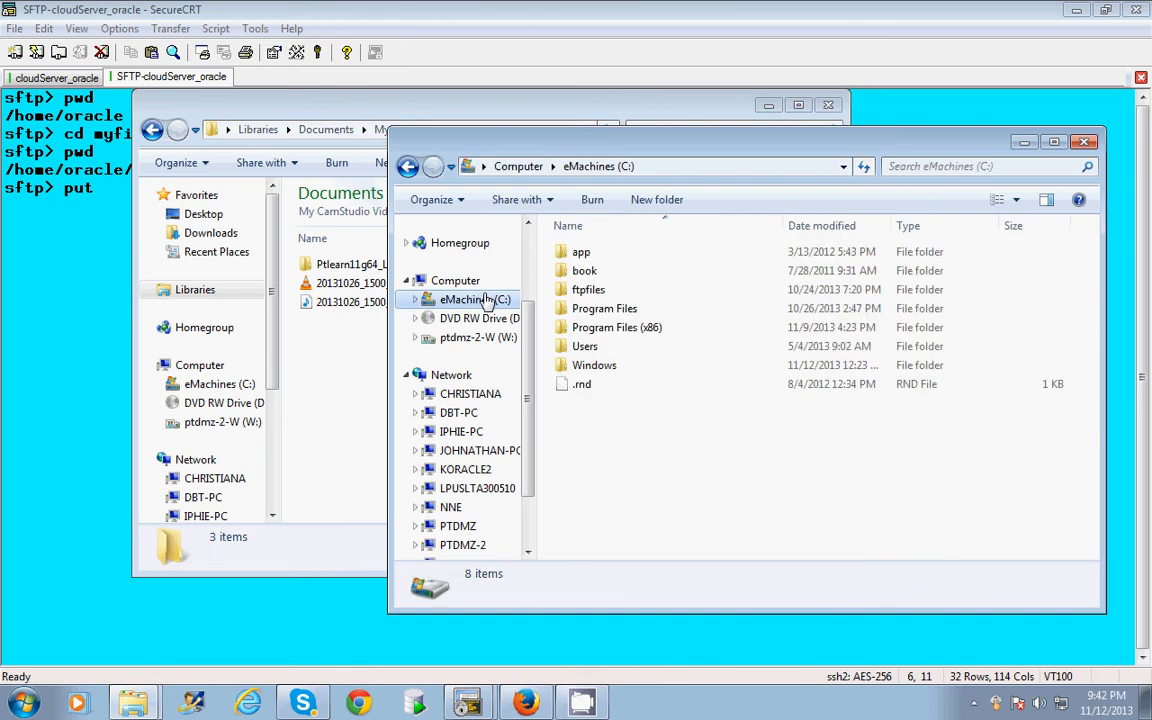
pyautogui.moveTo(604, 308)
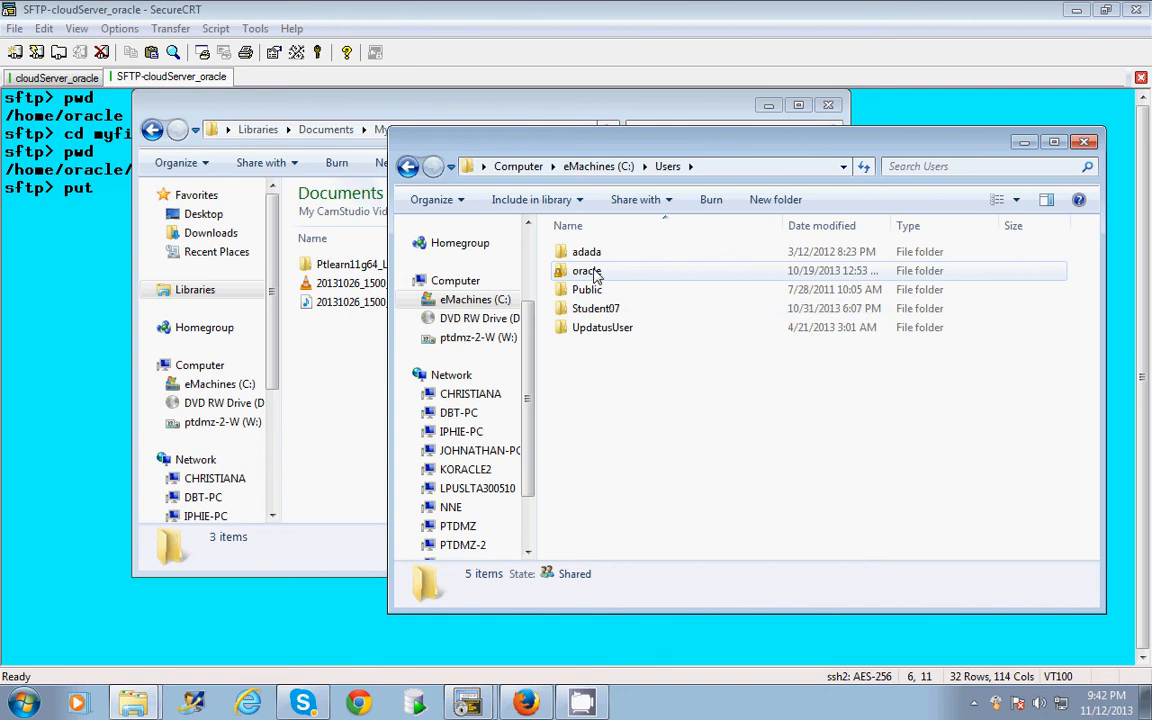
pyautogui.doubleClick(588, 270)
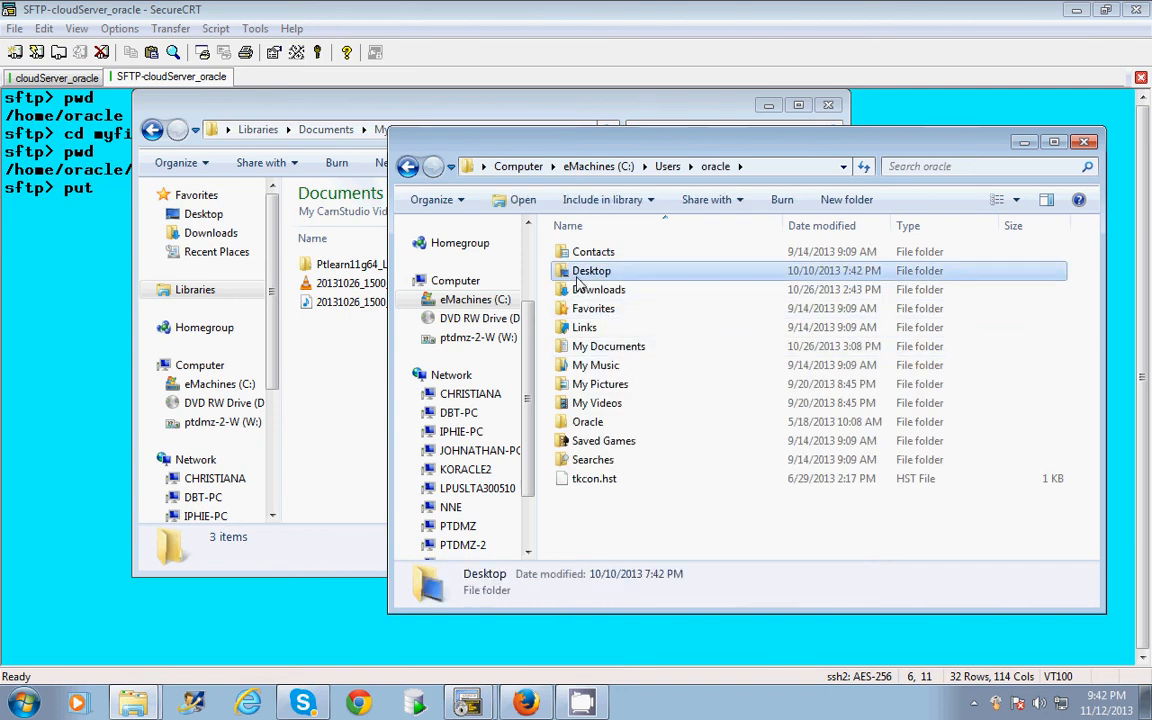
pyautogui.doubleClick(590, 270)
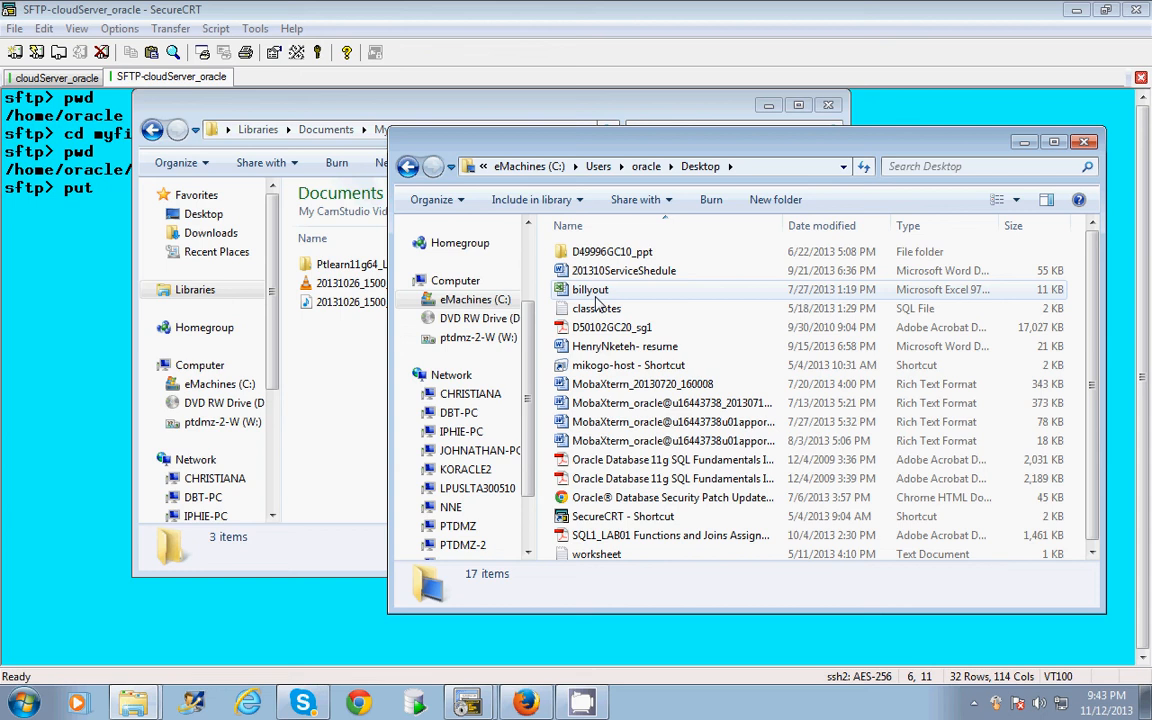
pyautogui.moveTo(598, 288)
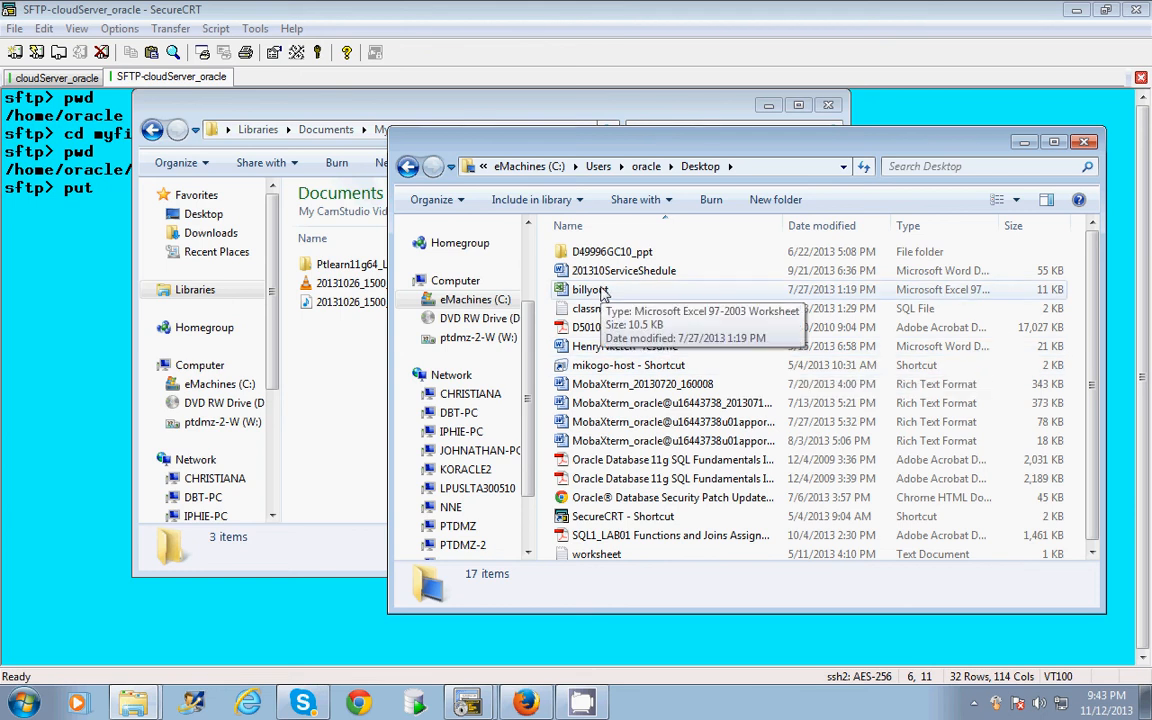
pyautogui.click(590, 288)
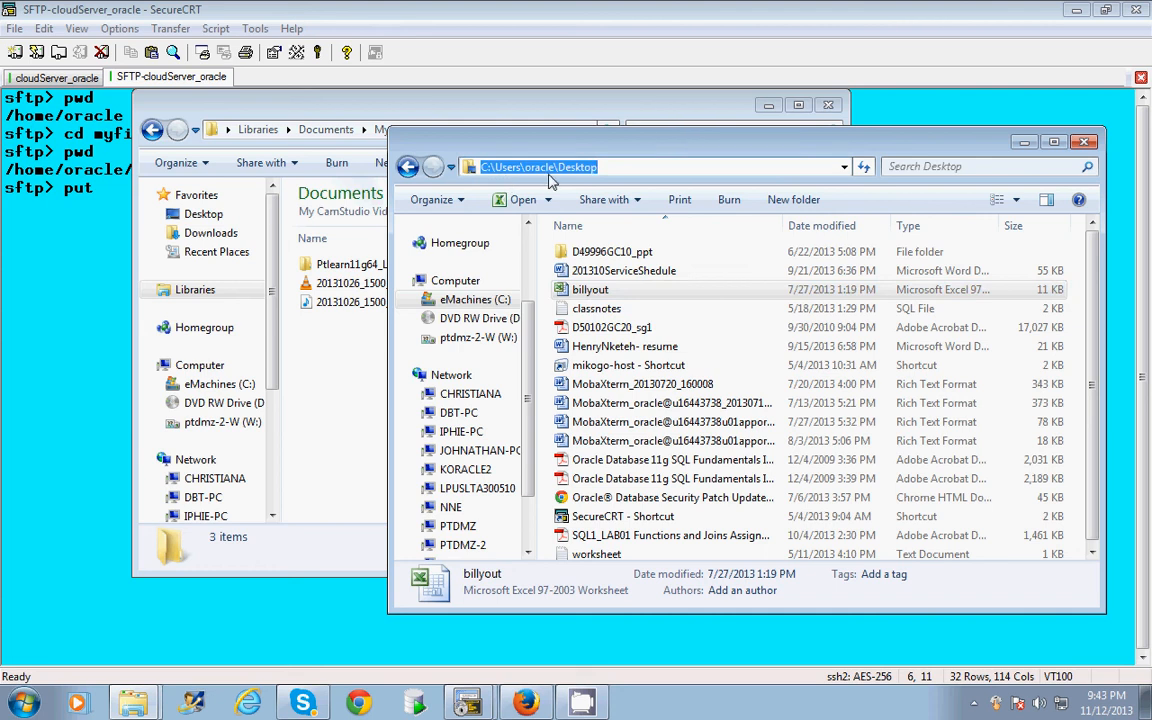
pyautogui.moveTo(660, 160)
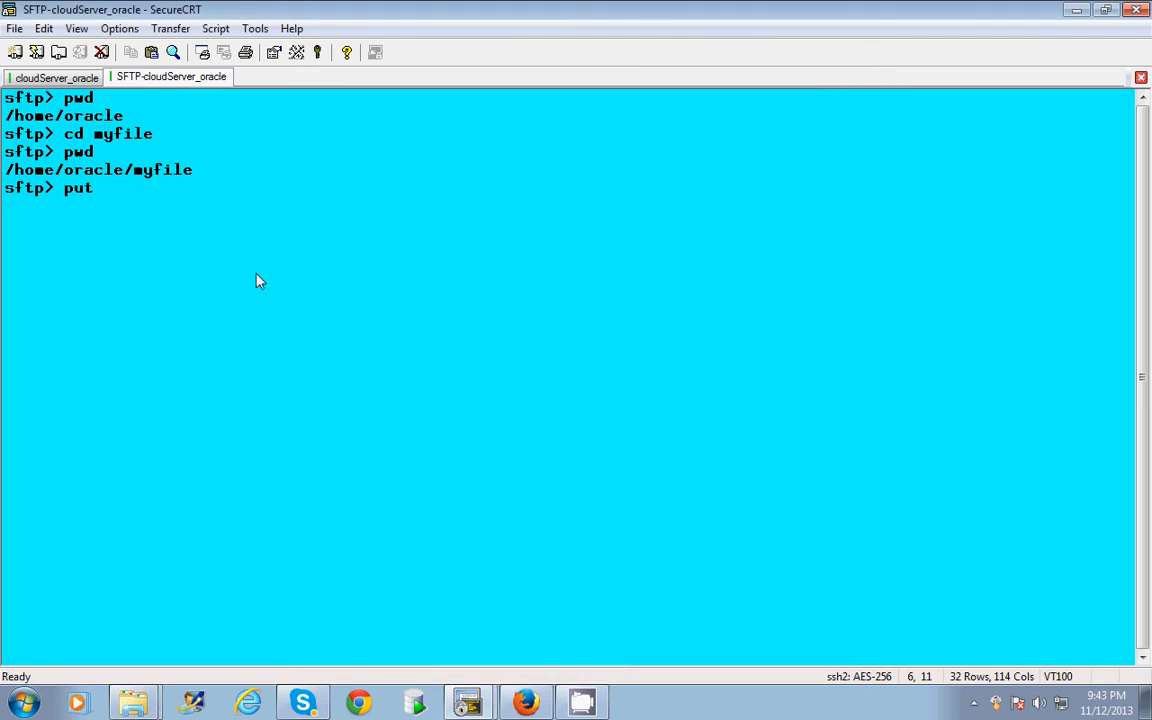
# Complete the put with C:\Users\oracle\Desktop\billyout.* to upload billyout.xls
pyautogui.write('C:\\Users\\oracle\\Desktop')
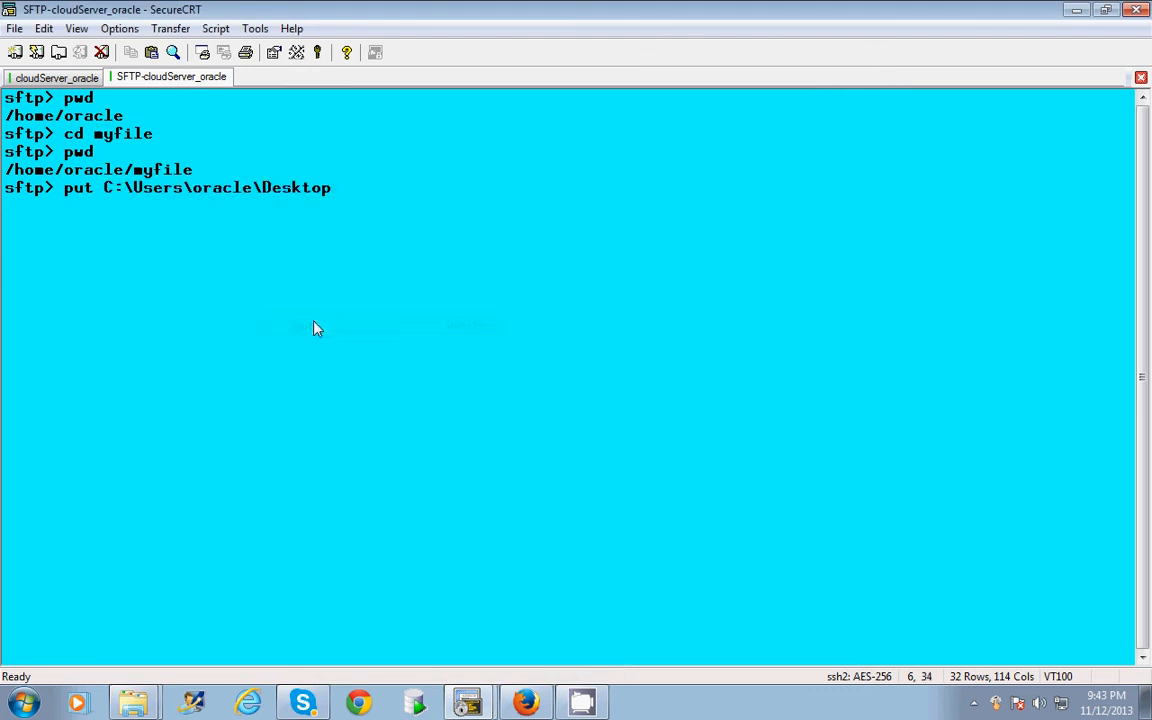
pyautogui.write('\\')
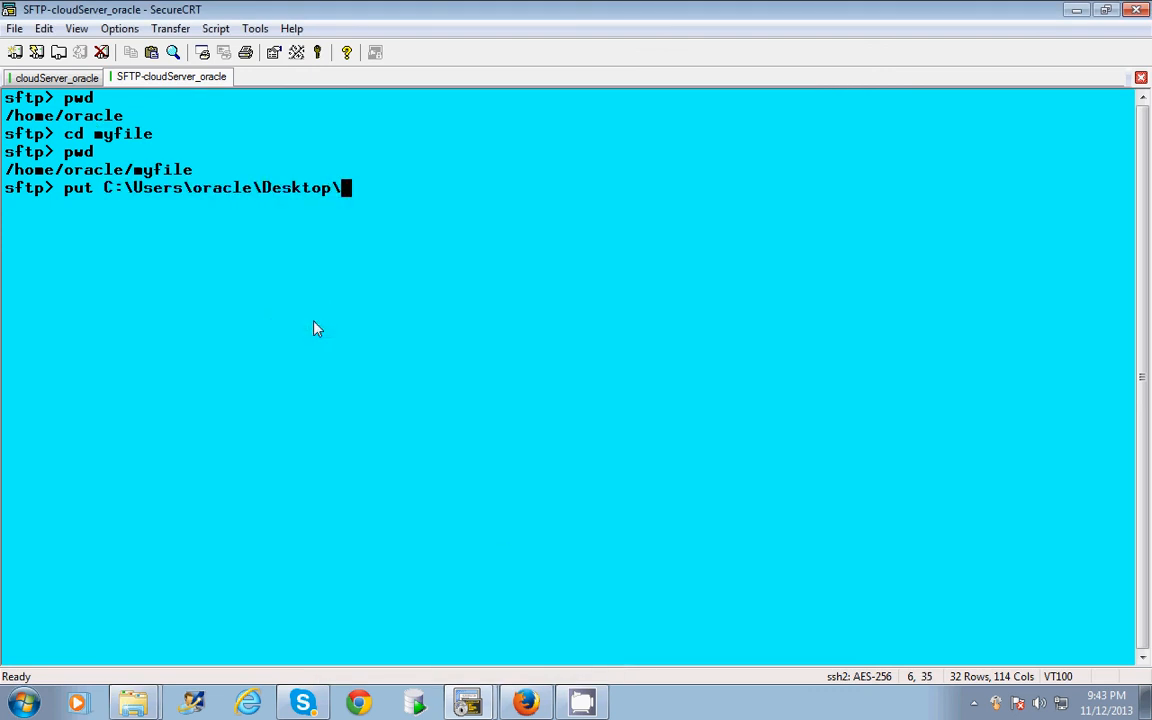
pyautogui.write('billy')
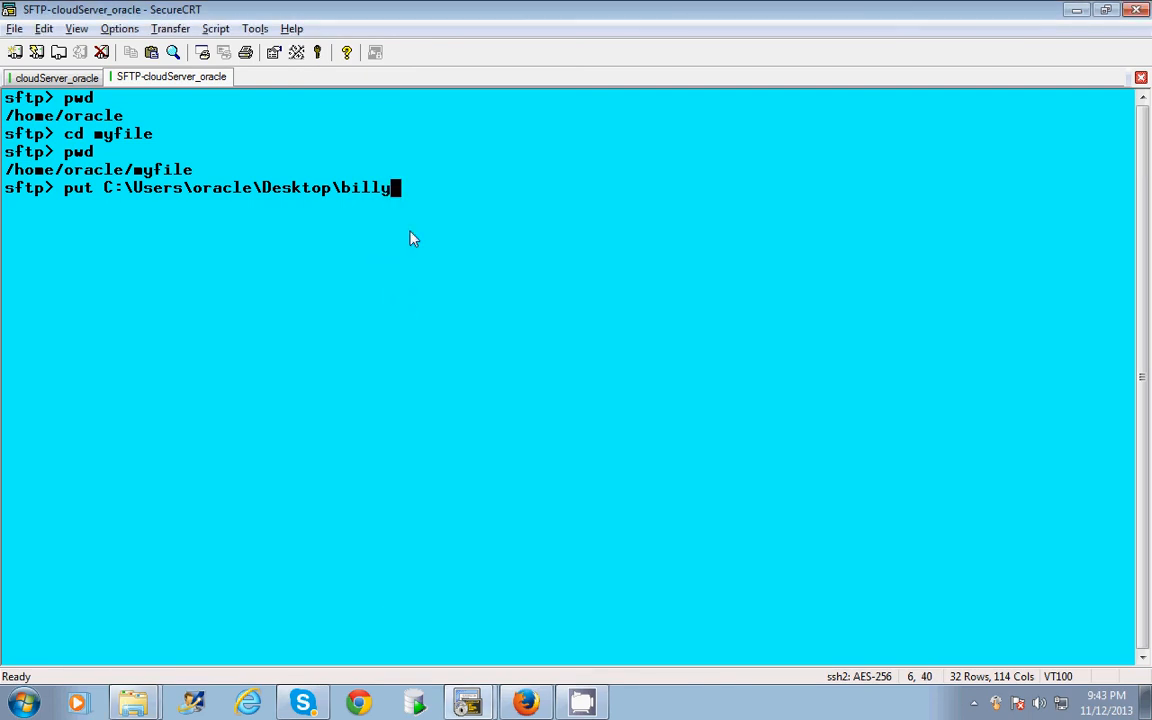
pyautogui.write('out')
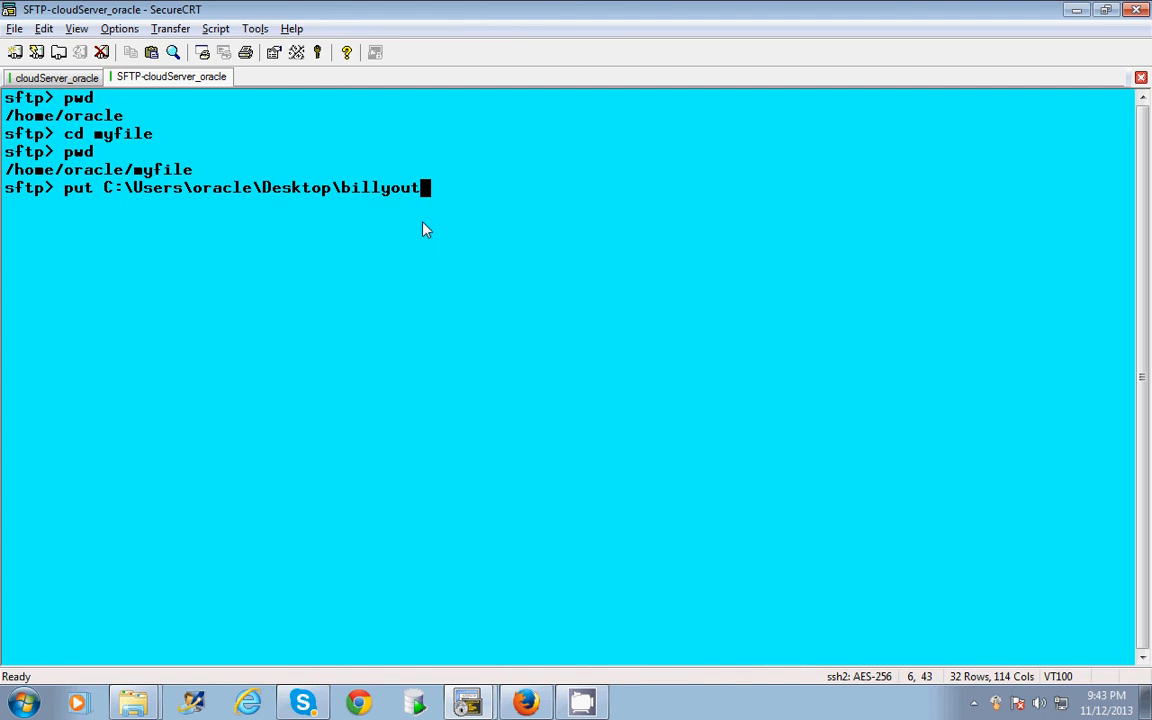
pyautogui.write('.')
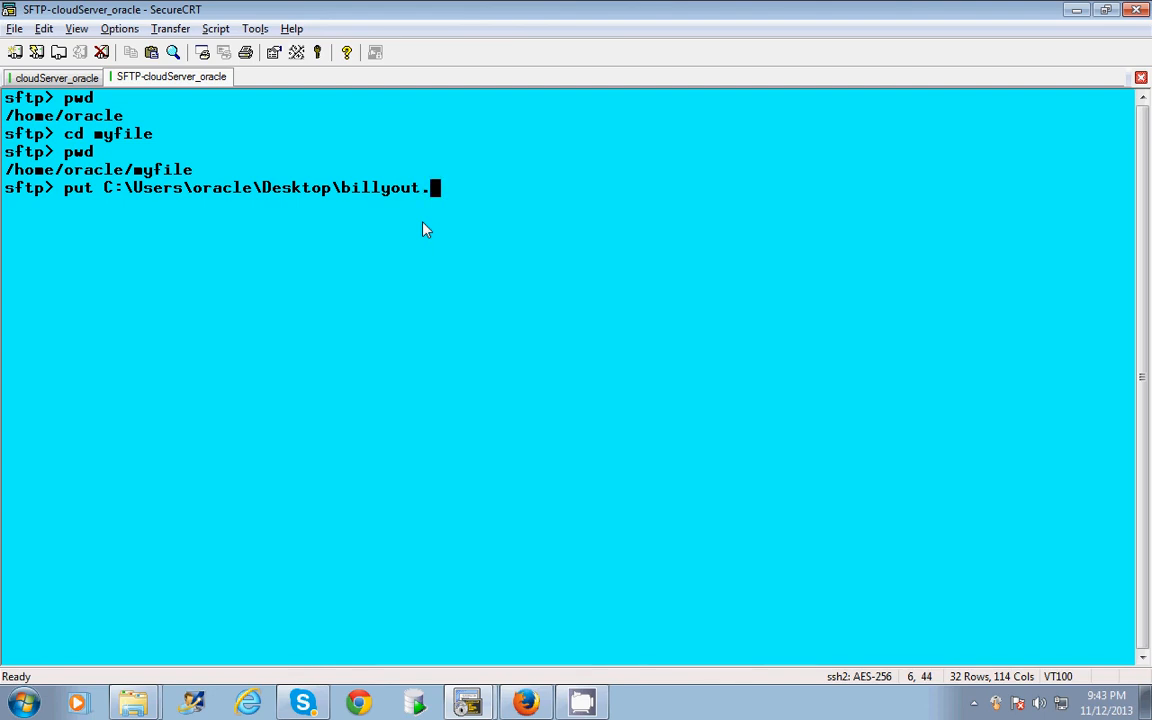
pyautogui.write('*')
pyautogui.write('ls')
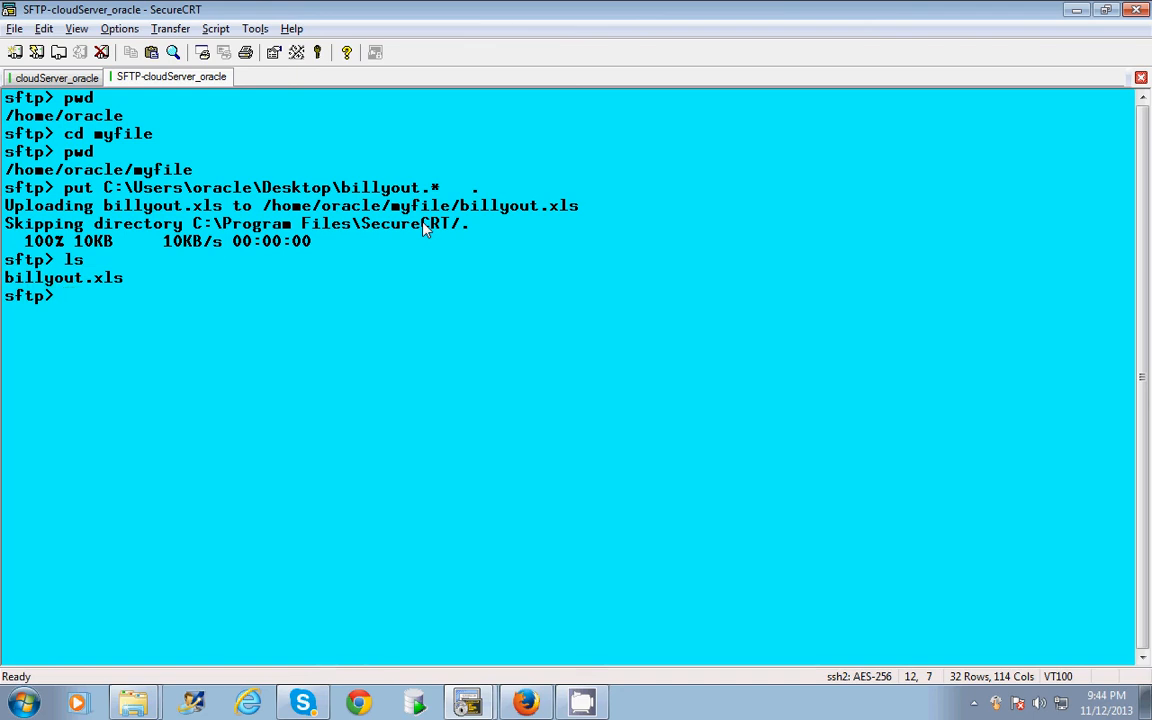
# Back in the SSH tab, run ls to confirm billyout.xls is in myfile
pyautogui.click(54, 78)
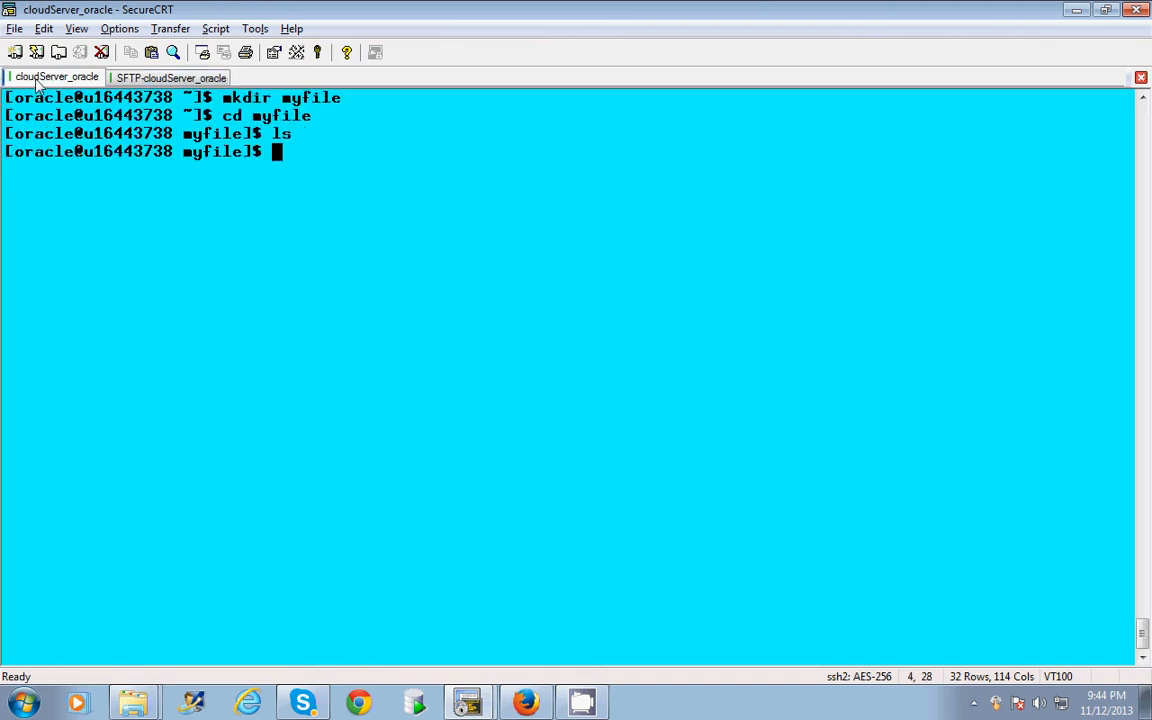
pyautogui.write('ls')
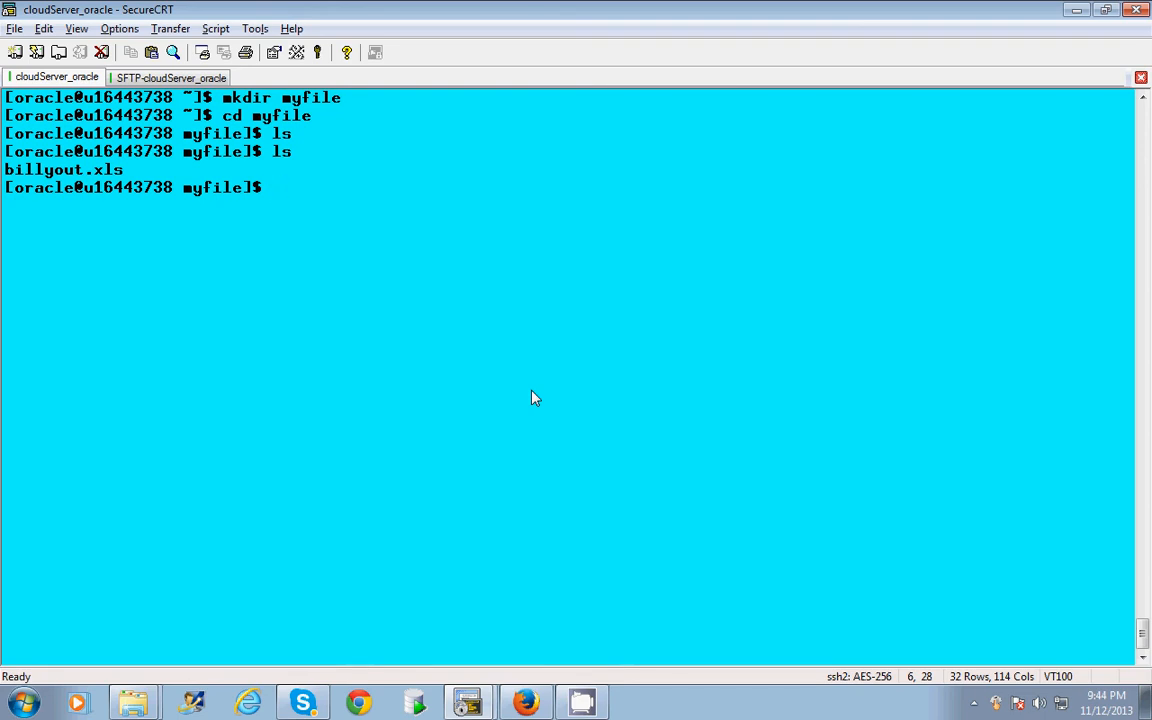
pyautogui.moveTo(750, 172)
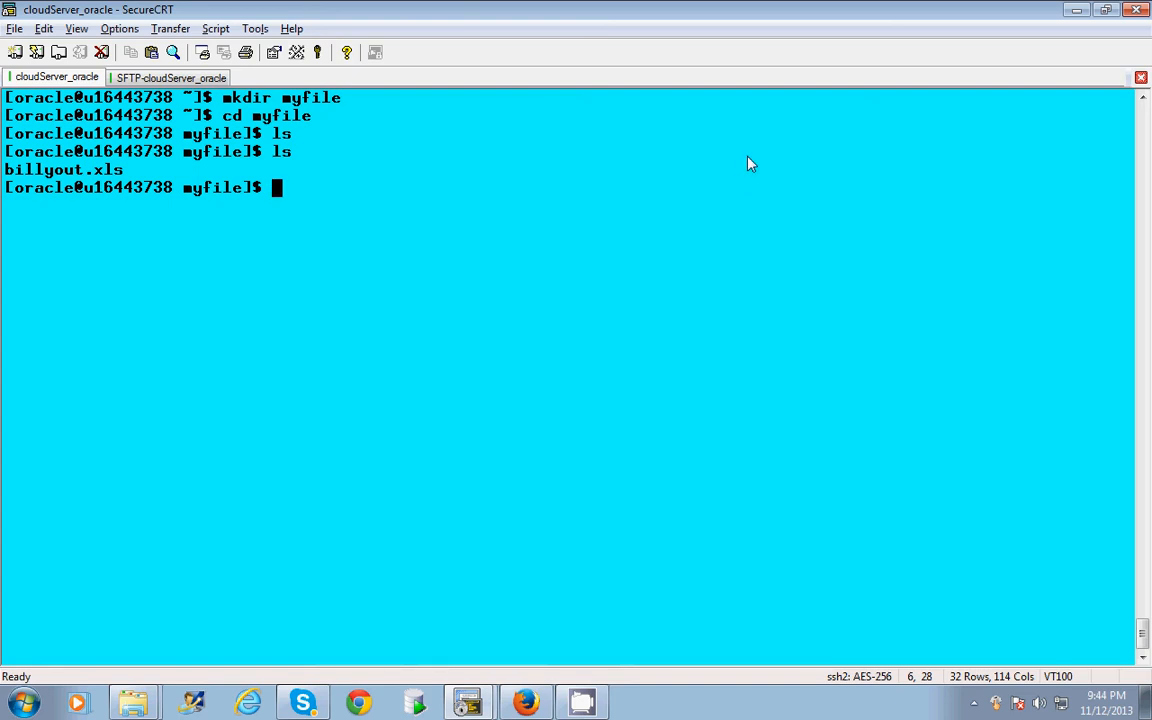
pyautogui.moveTo(780, 158)
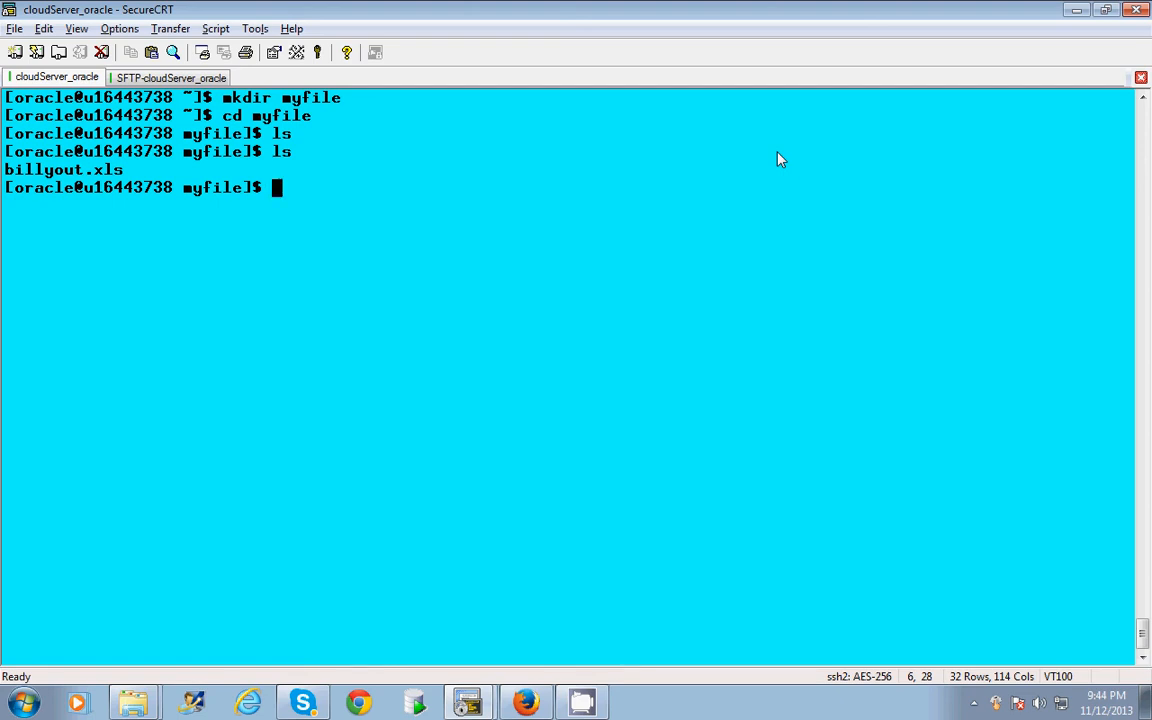
pyautogui.moveTo(870, 10)
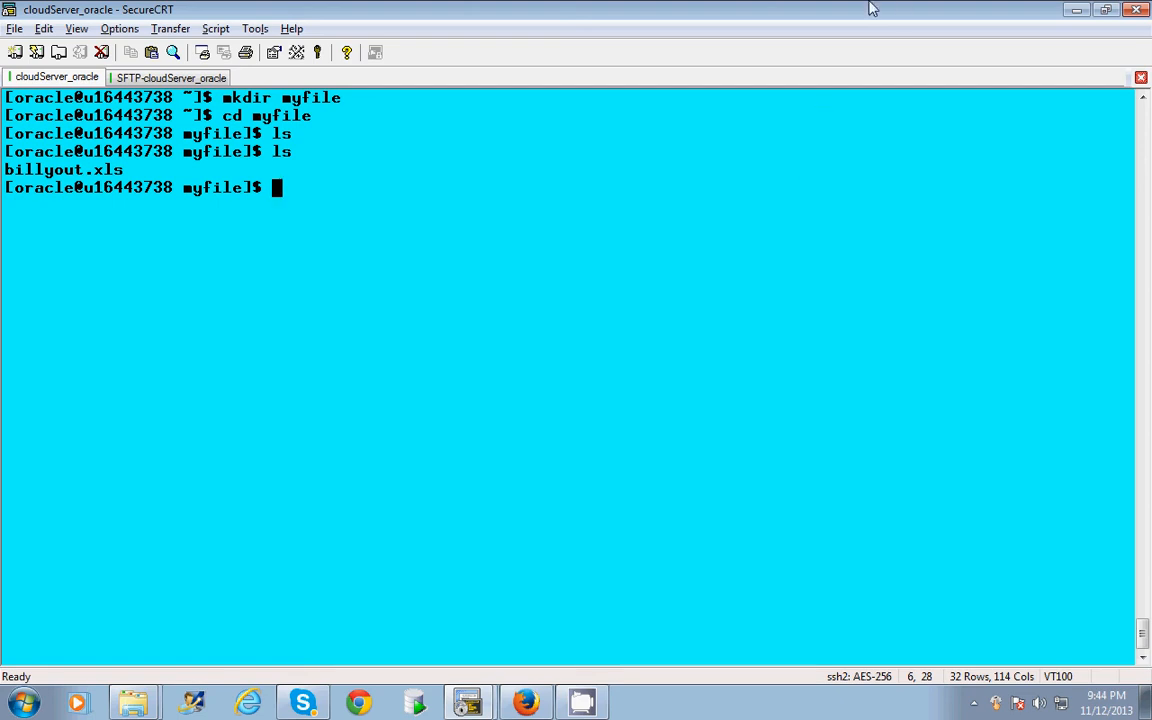
pyautogui.moveTo(362, 362)
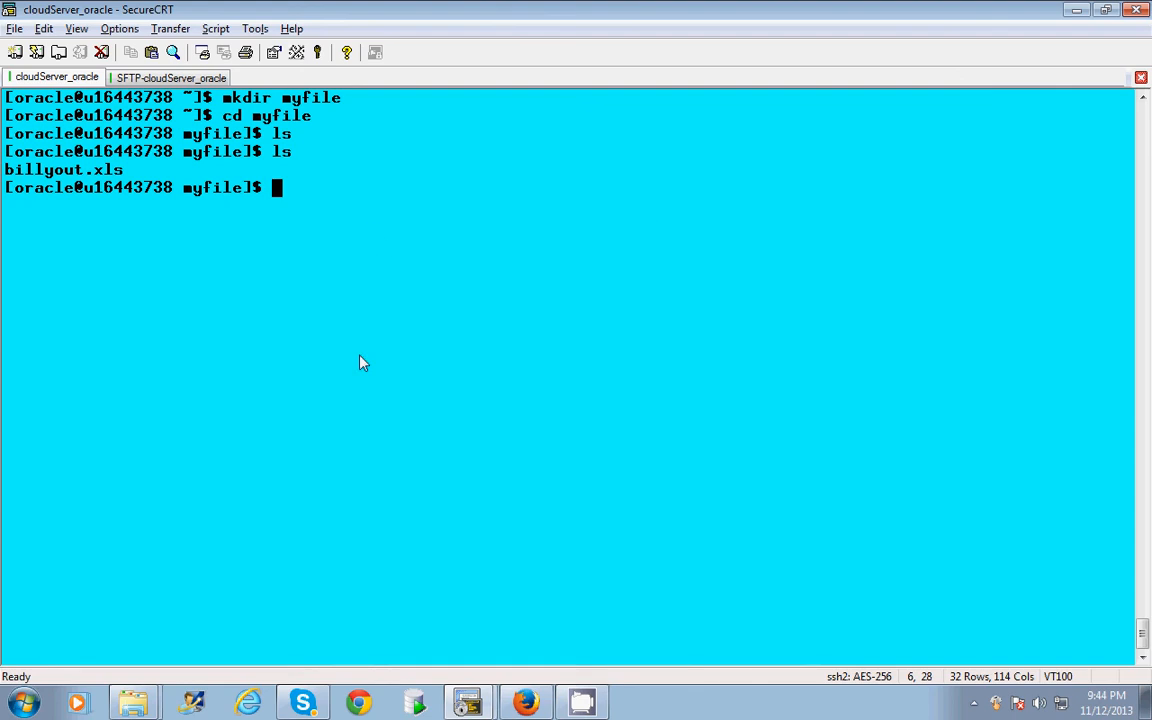